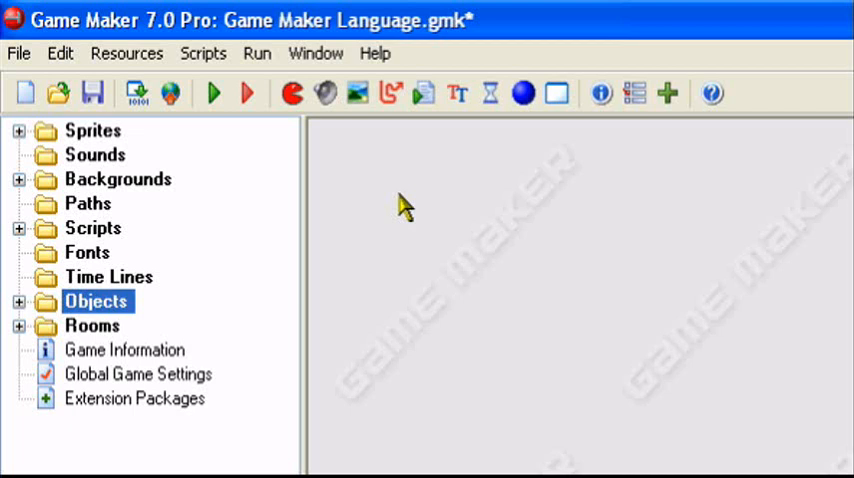
{"action": "mouse_move", "coordinate": [380, 212]}
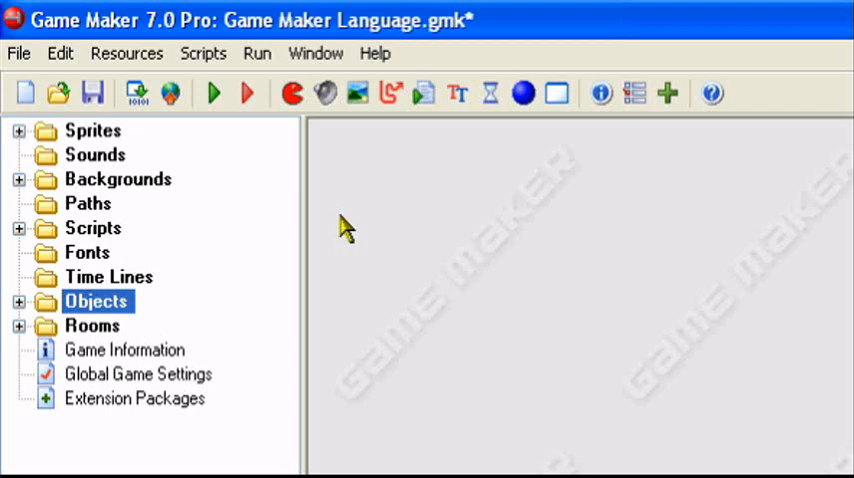
{"action": "mouse_move", "coordinate": [284, 156]}
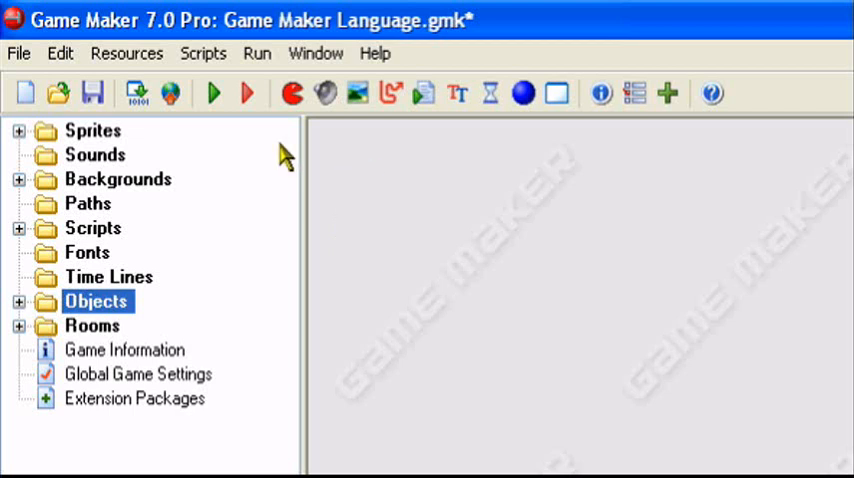
{"action": "mouse_move", "coordinate": [232, 216]}
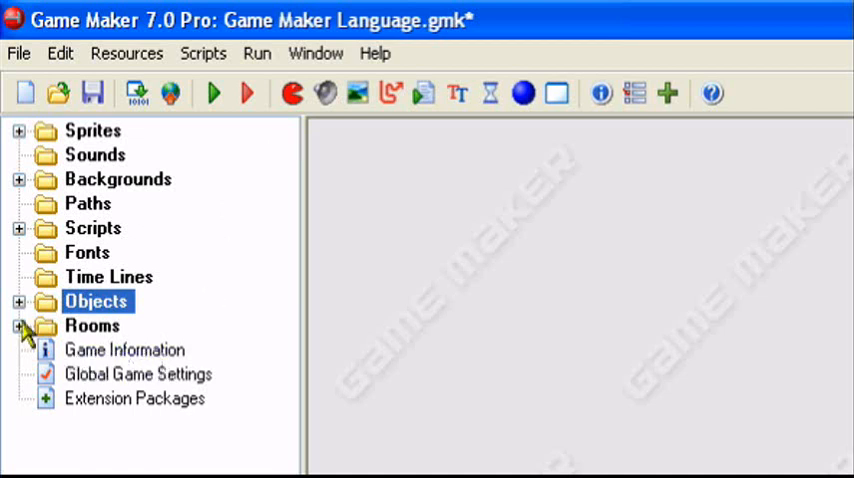
Inspect spr_thing and the 128×128 spr_big sprite in the Sprites folder, then show the Objects folder.
{"action": "left_click", "coordinate": [20, 300]}
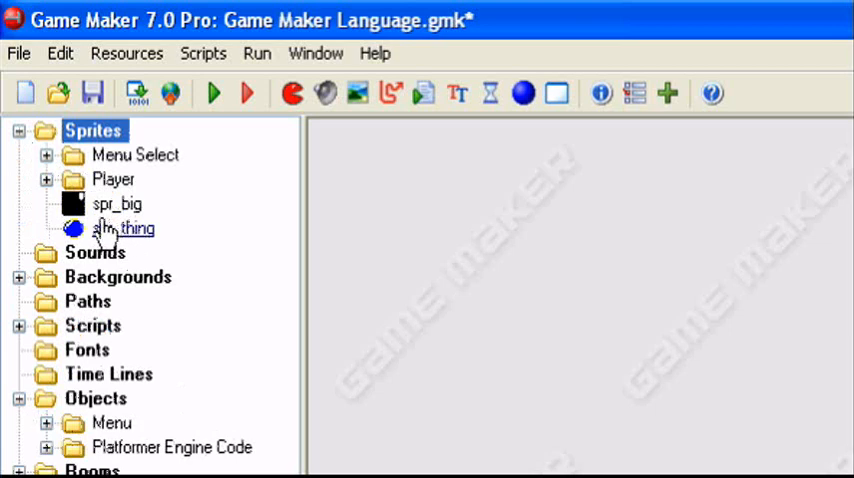
{"action": "double_click", "coordinate": [124, 228]}
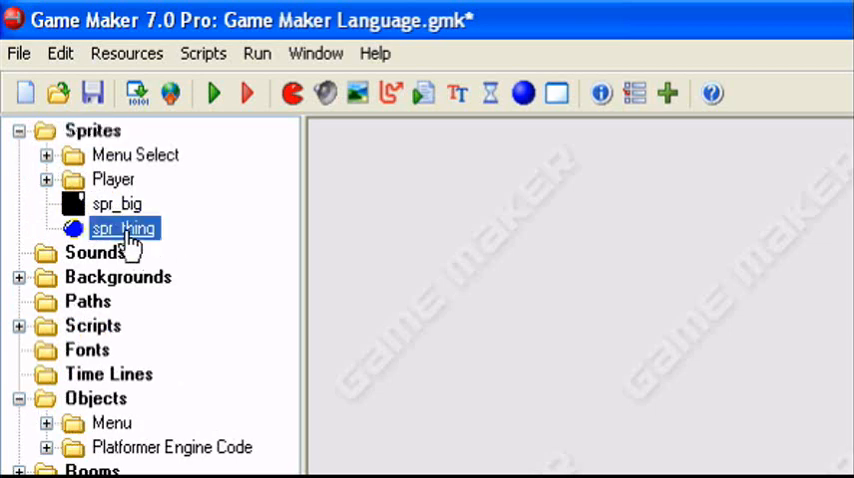
{"action": "double_click", "coordinate": [124, 228]}
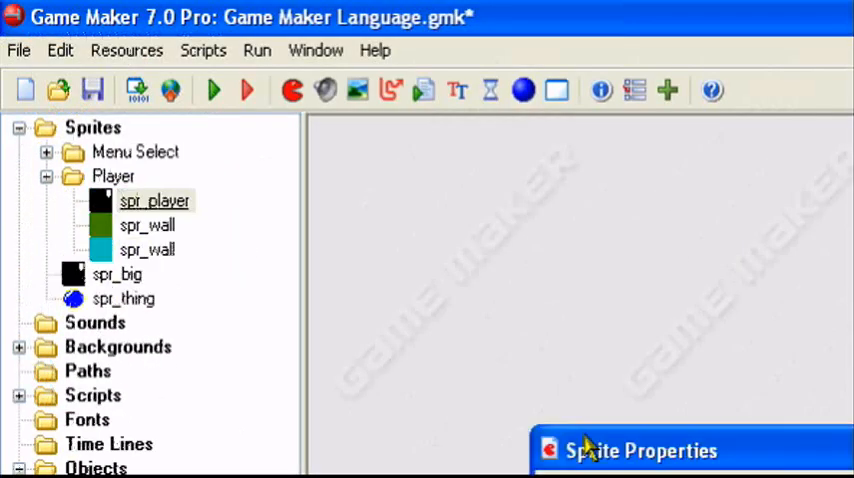
{"action": "double_click", "coordinate": [154, 200]}
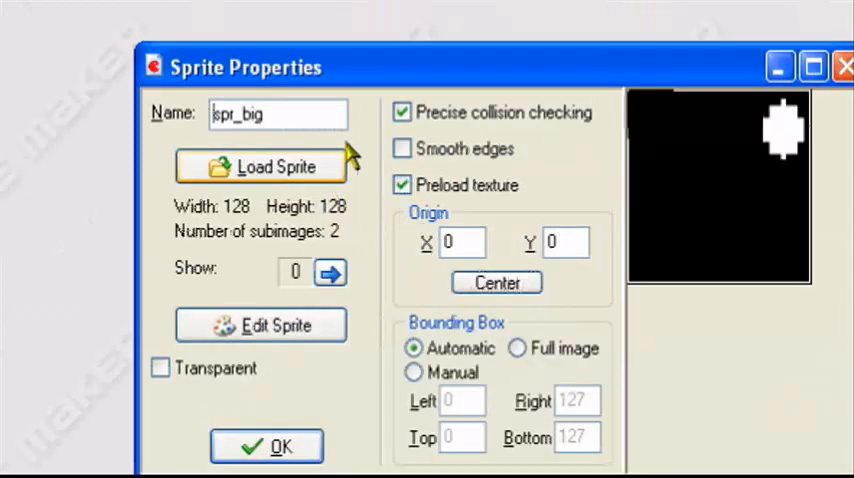
{"action": "left_click", "coordinate": [266, 444]}
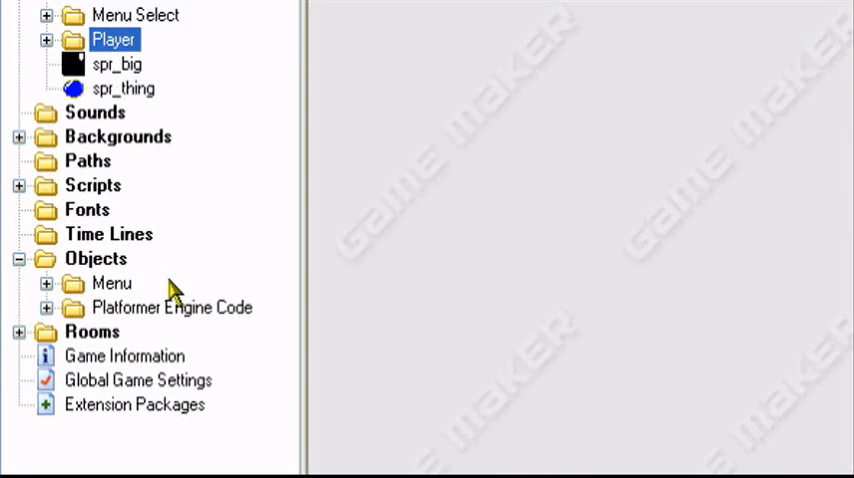
Open obj_thing from the Platformer Engine Code Powers group in Object Properties.
{"action": "left_click", "coordinate": [48, 308]}
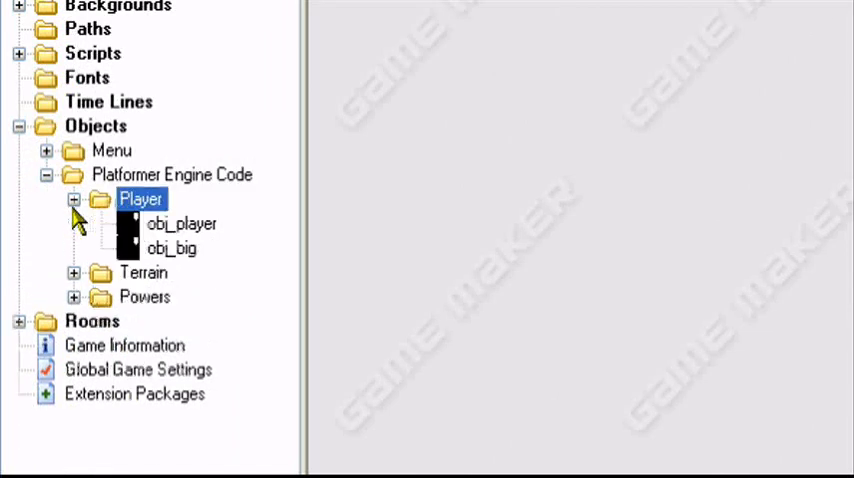
{"action": "left_click", "coordinate": [172, 248]}
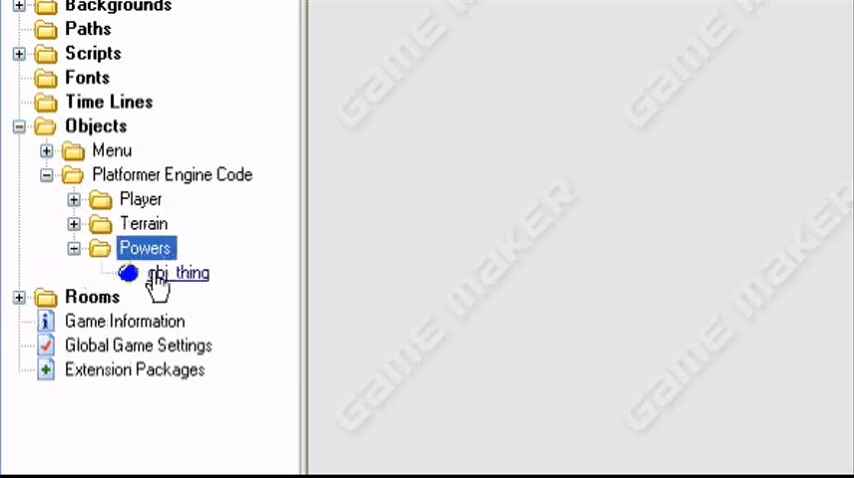
{"action": "double_click", "coordinate": [174, 272]}
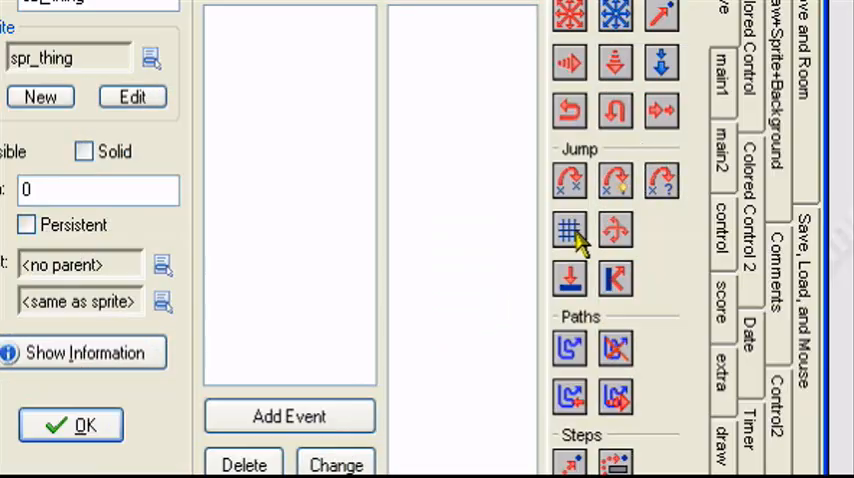
{"action": "left_click", "coordinate": [288, 416]}
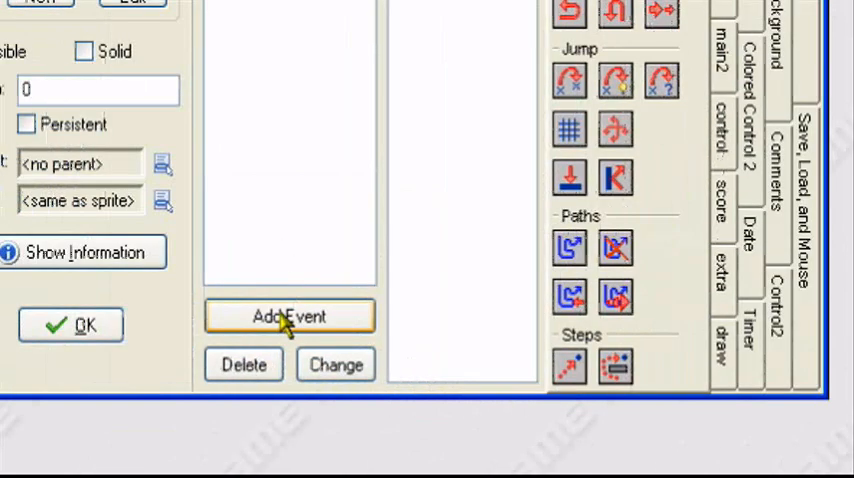
Give obj_thing a normal Step event with an empty Execute Code action.
{"action": "left_click", "coordinate": [290, 316]}
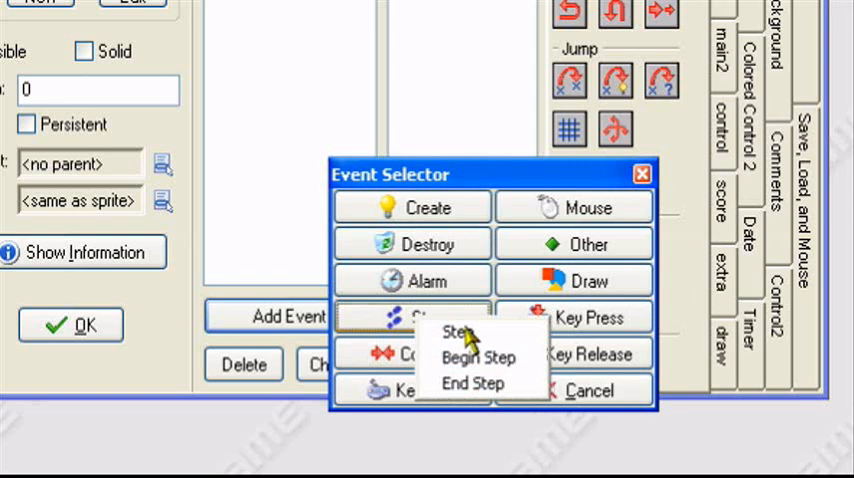
{"action": "left_click", "coordinate": [458, 332]}
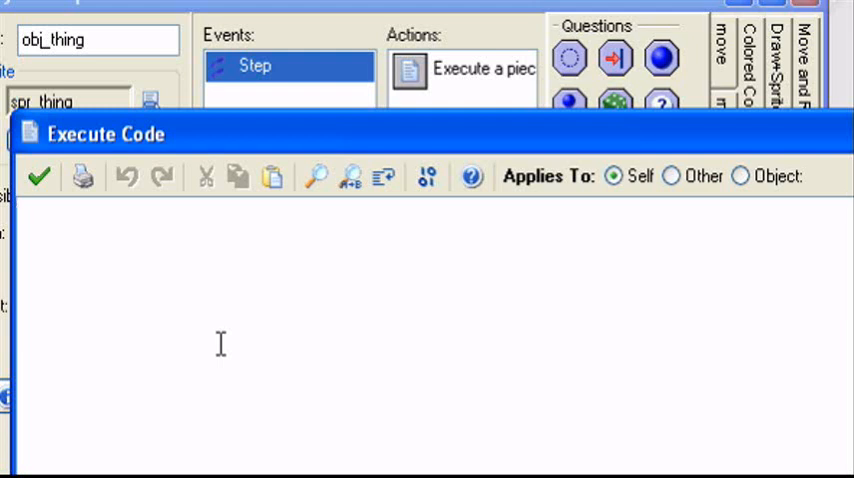
Write if place_meeting(x,y,obj_player){ instance_destroy() in obj_thing's Step code.
{"action": "type", "text": "if place_m"}
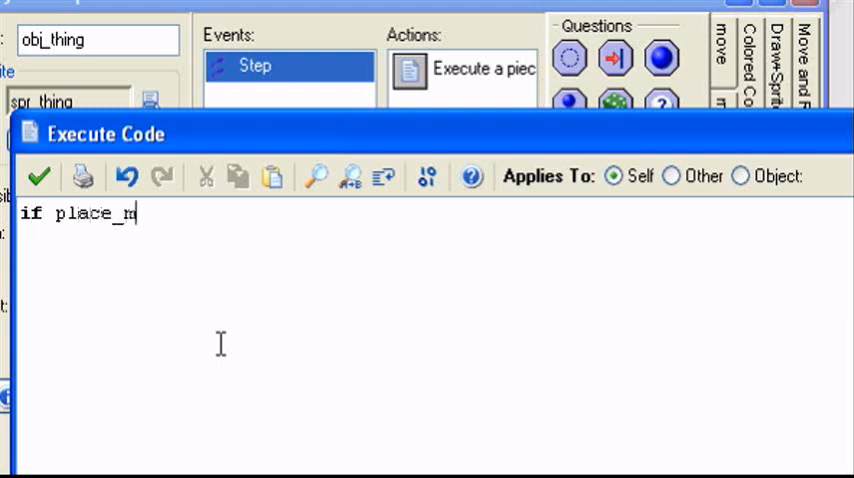
{"action": "type", "text": "eeting("}
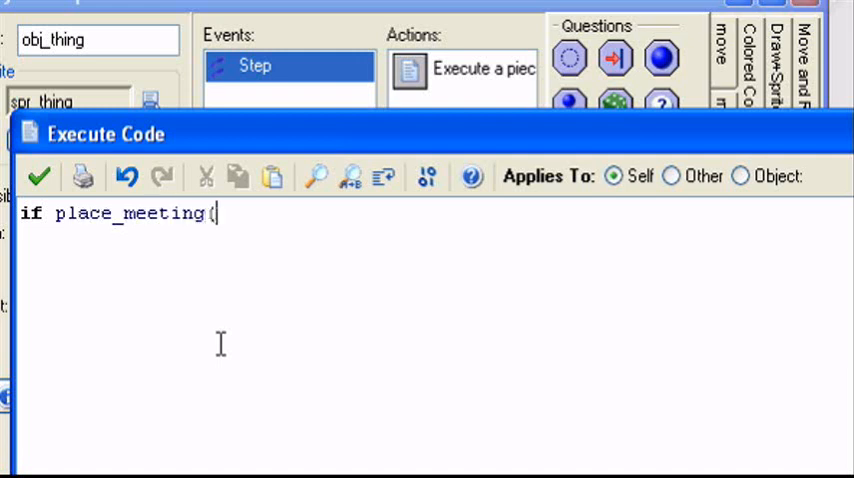
{"action": "type", "text": "x,y"}
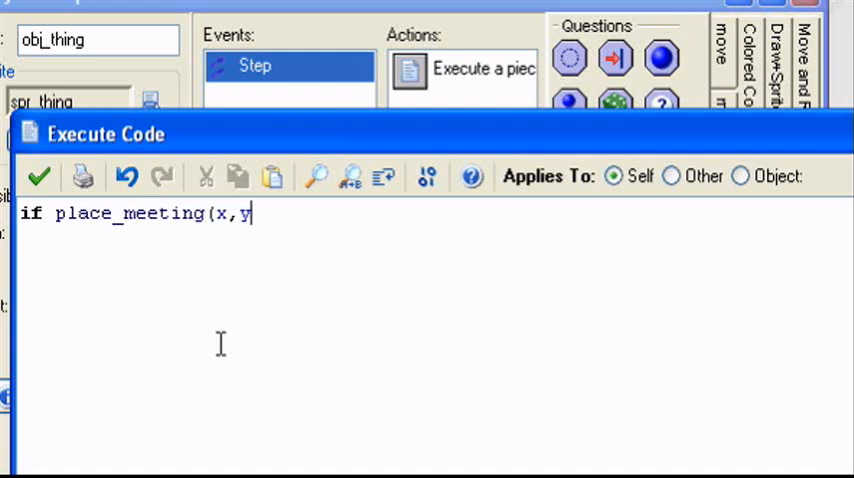
{"action": "type", "text": ",obj_"}
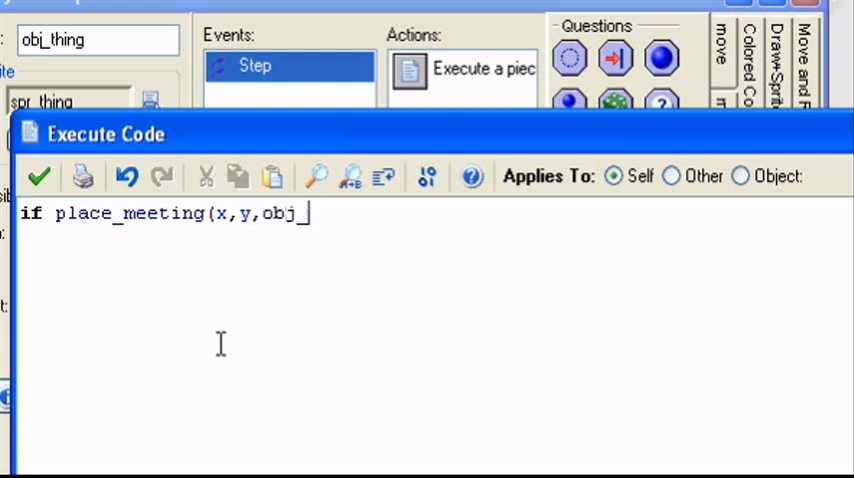
{"action": "type", "text": "_player"}
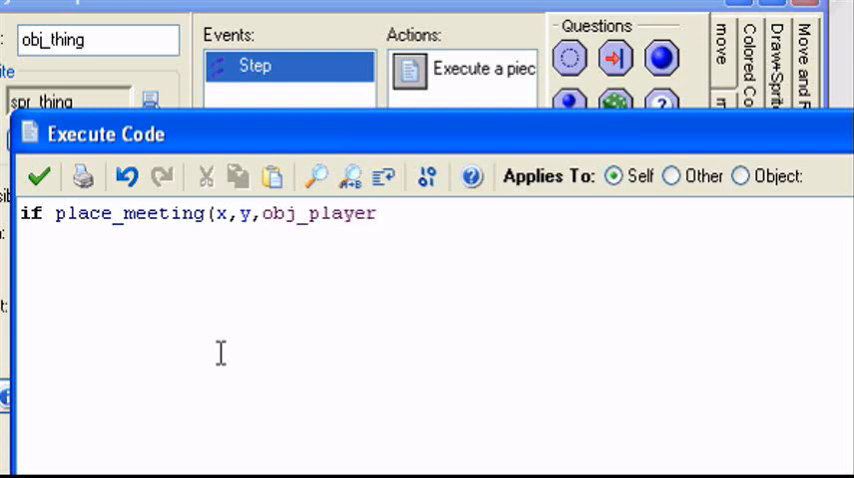
{"action": "type", "text": "){"}
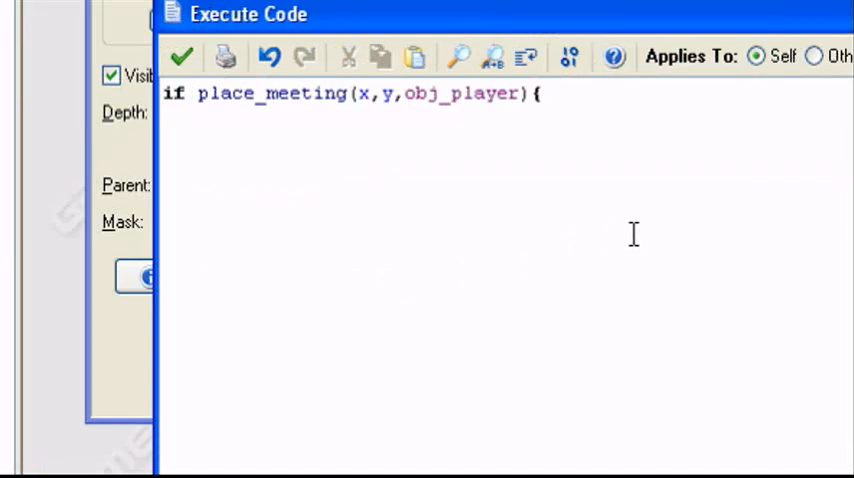
{"action": "type", "text": "inst"}
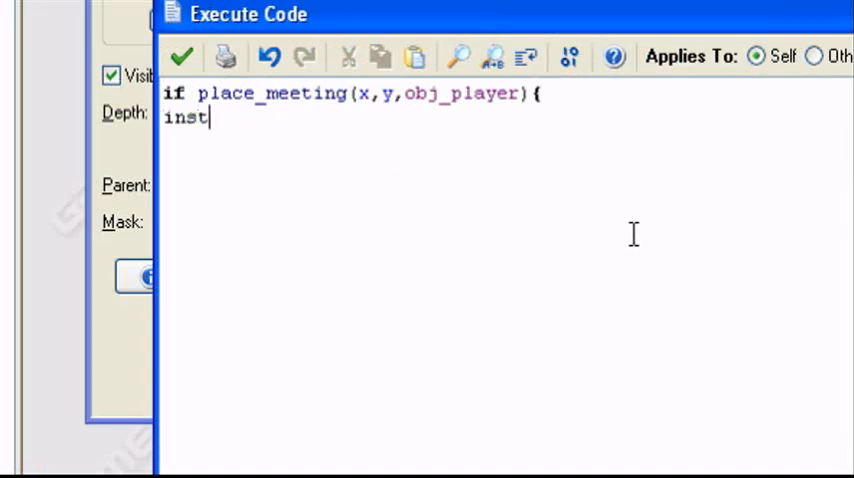
{"action": "type", "text": "ance_"}
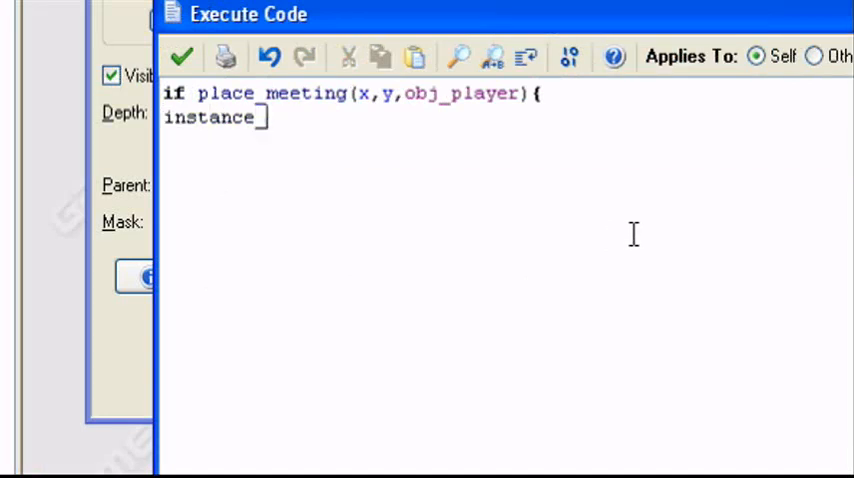
{"action": "type", "text": "_destroy"}
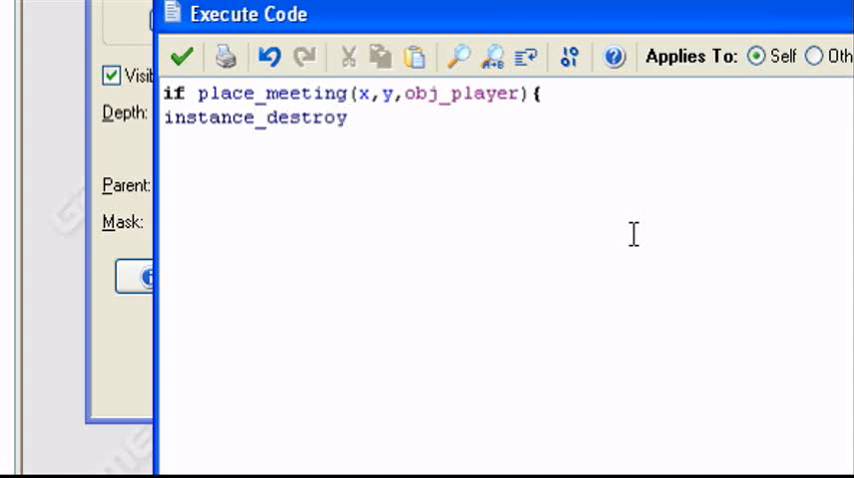
{"action": "type", "text": "()"}
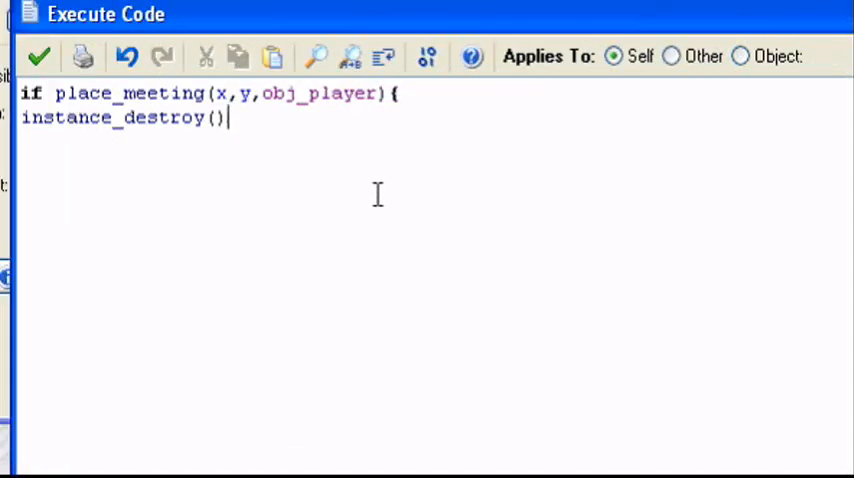
{"action": "mouse_move", "coordinate": [284, 144]}
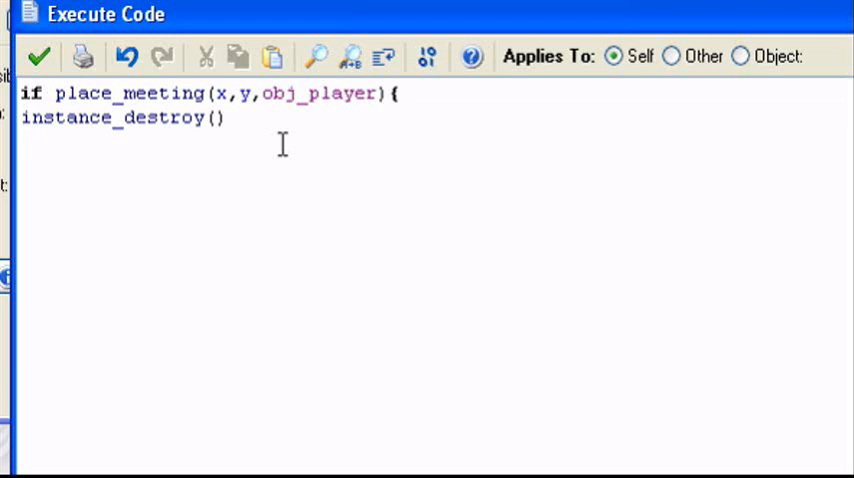
Add the line with obj_player{instance_destroy()} after the collision check.
{"action": "type", "text": "with"}
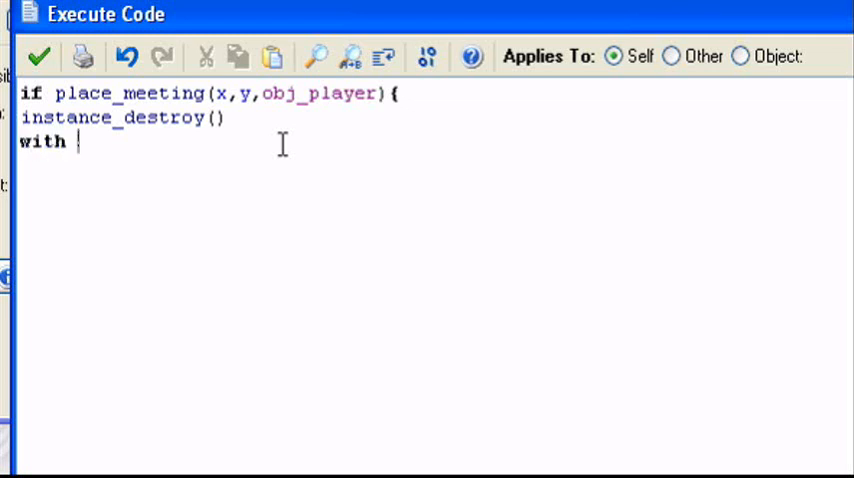
{"action": "type", "text": "obj_p"}
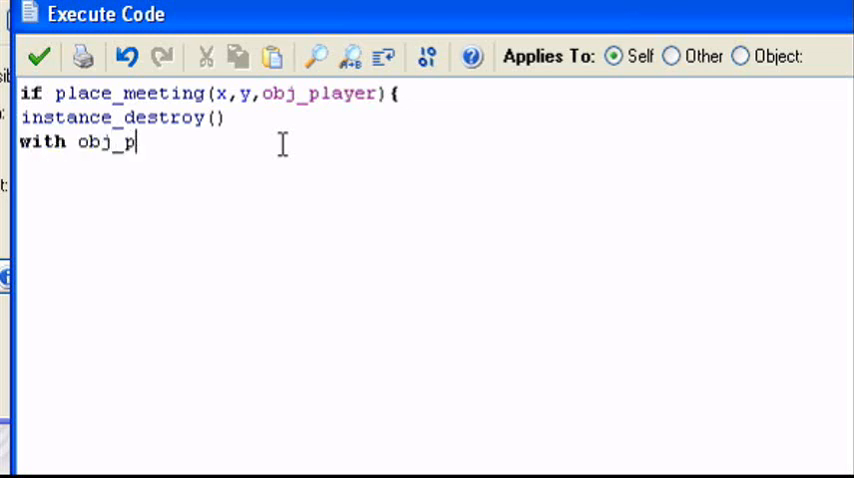
{"action": "type", "text": "layer"}
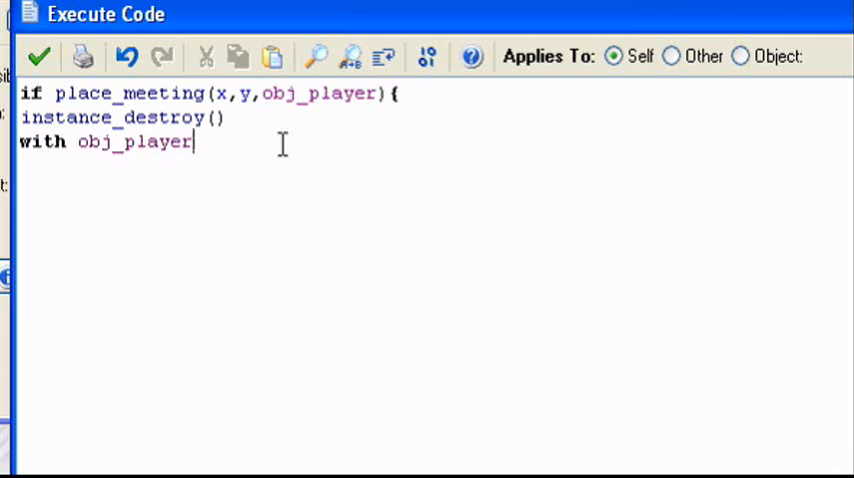
{"action": "type", "text": "("}
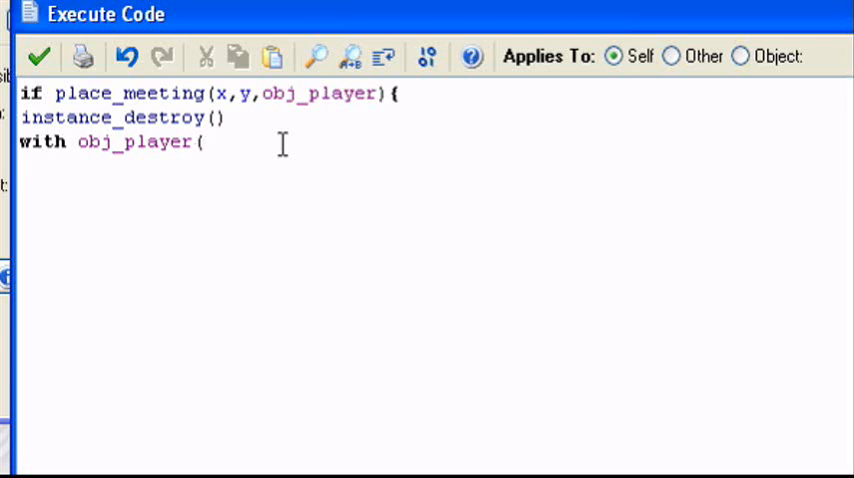
{"action": "type", "text": "instance"}
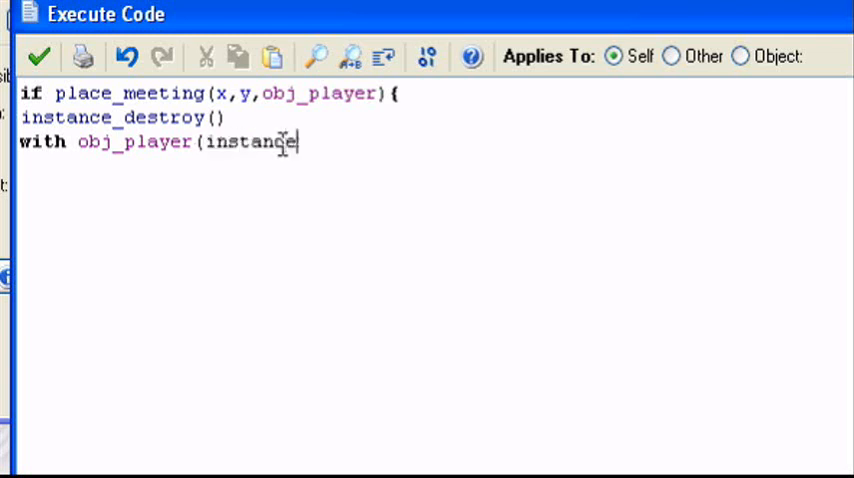
{"action": "type", "text": "_"}
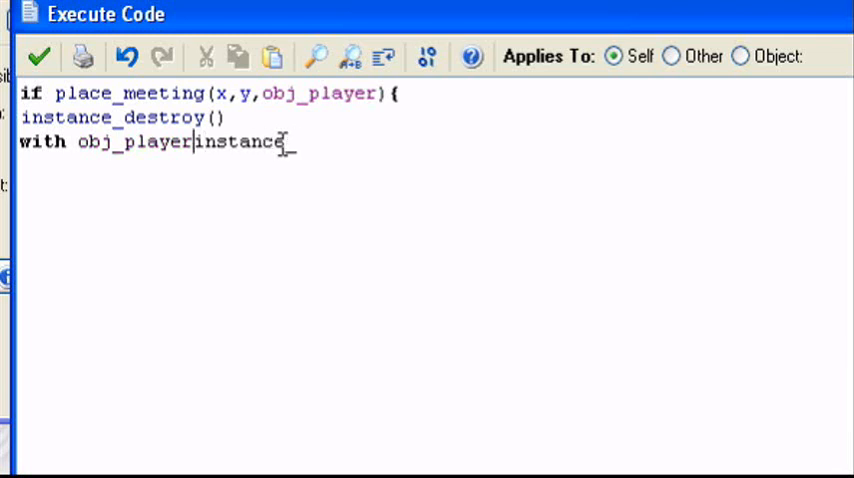
{"action": "type", "text": "{"}
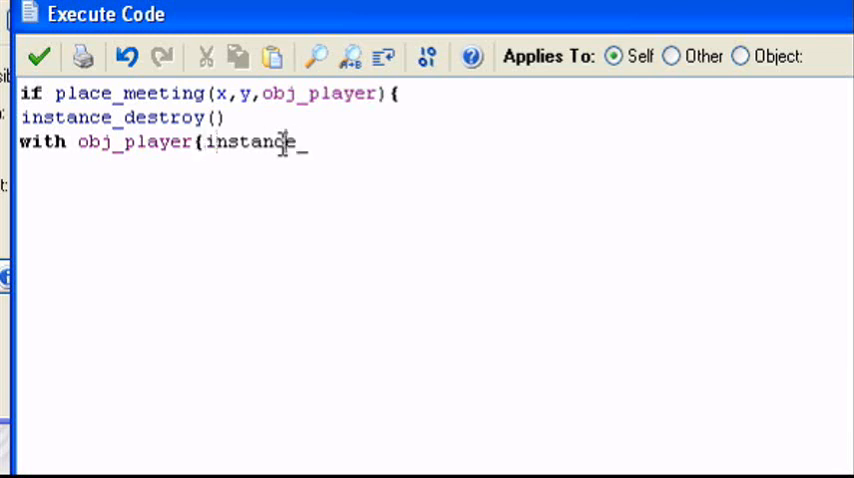
{"action": "type", "text": "de"}
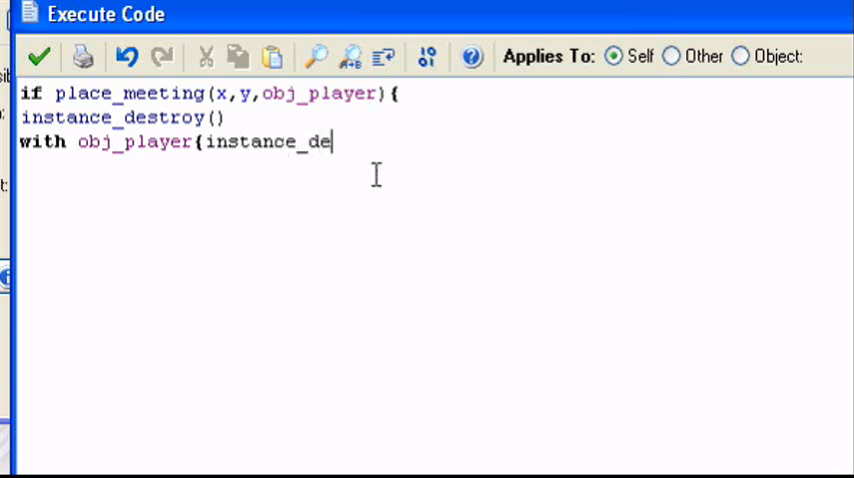
{"action": "type", "text": "stroy("}
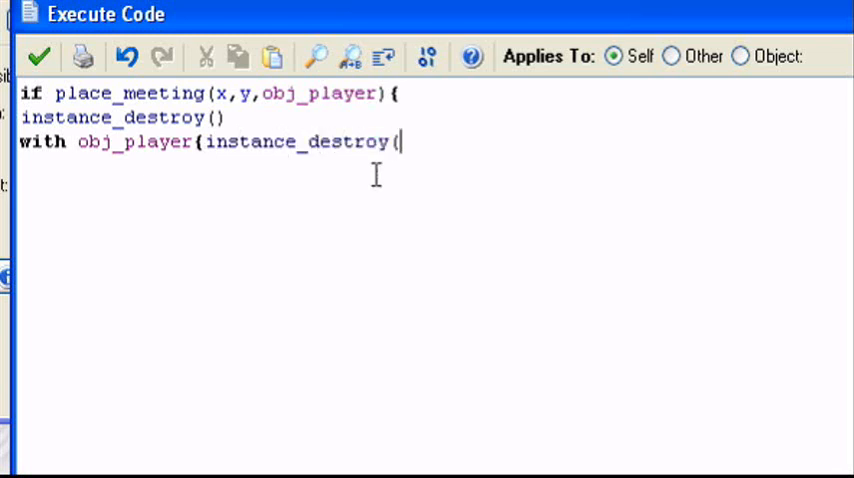
{"action": "type", "text": ")"}
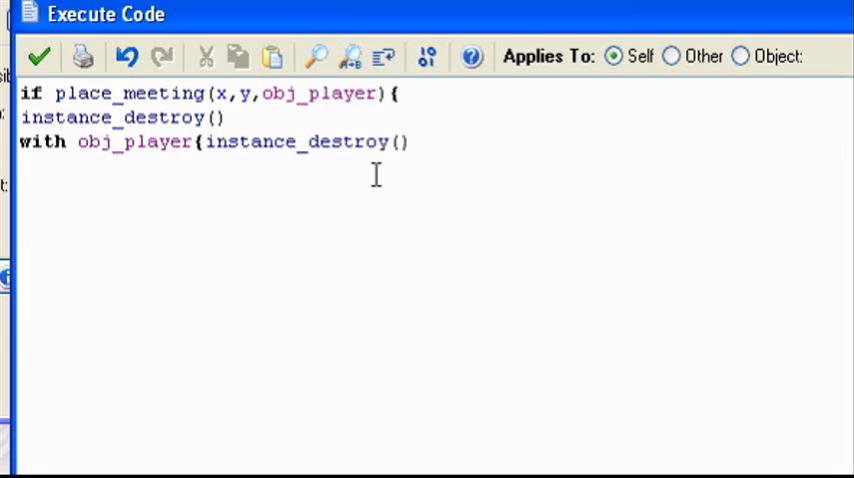
{"action": "type", "text": "}"}
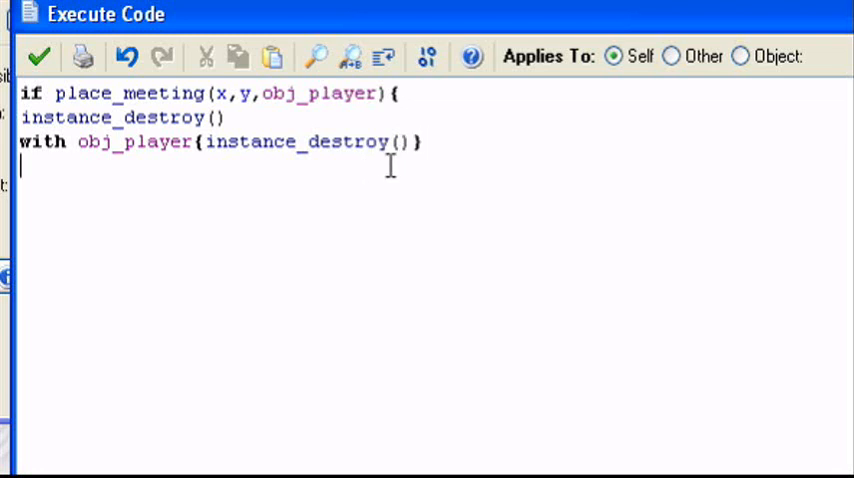
Add an instance_create call spawning obj_big at x-32, y-32 on player contact.
{"action": "type", "text": "inst"}
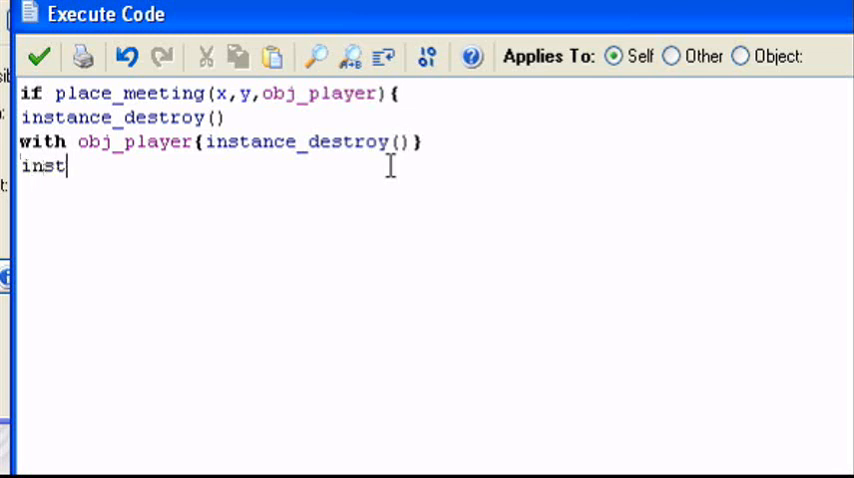
{"action": "type", "text": "ance_"}
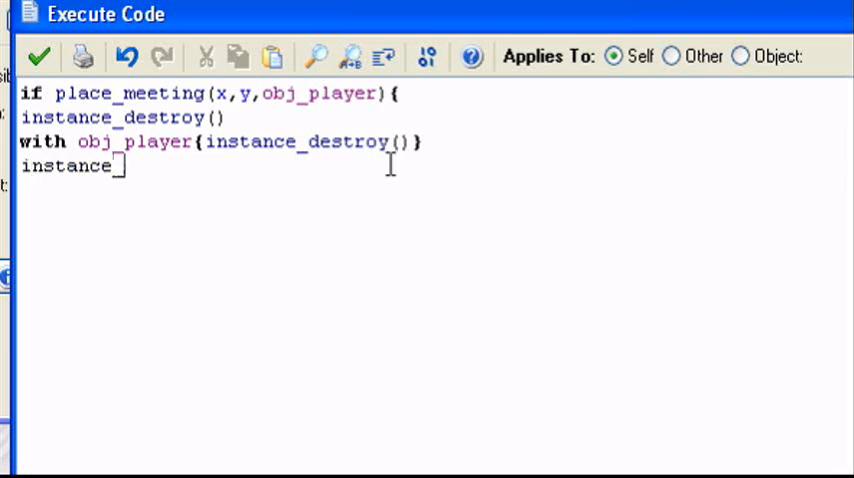
{"action": "type", "text": "create"}
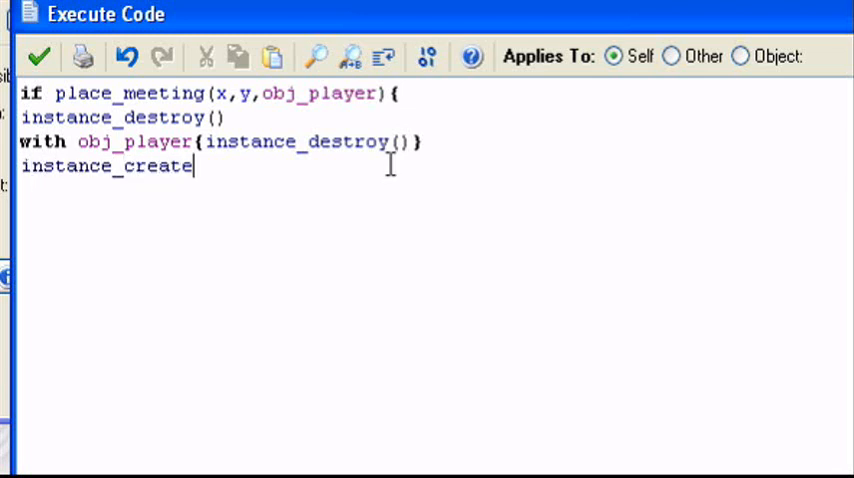
{"action": "type", "text": "("}
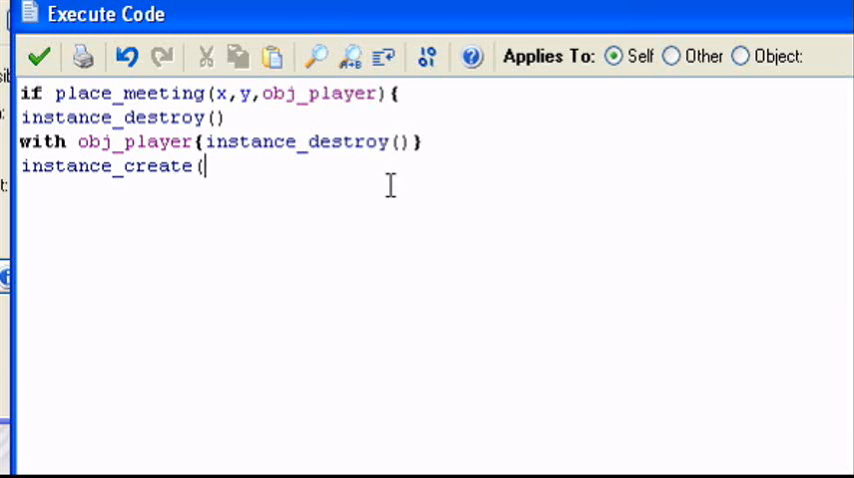
{"action": "type", "text": "x"}
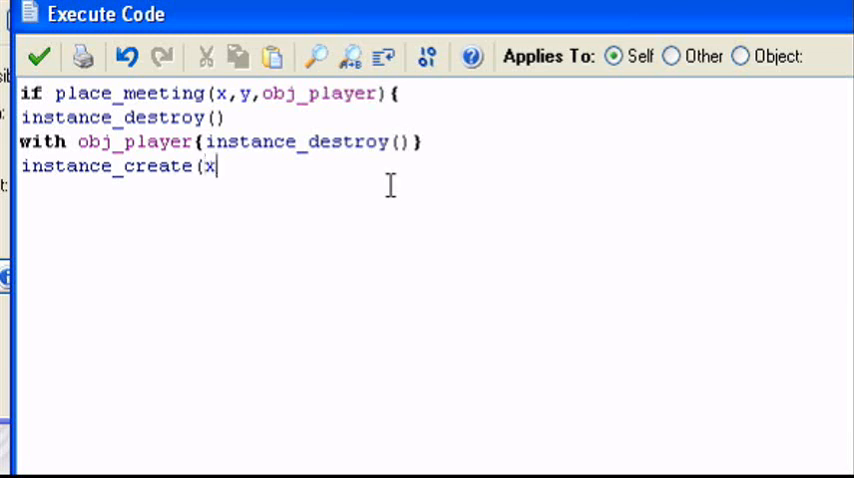
{"action": "type", "text": "+"}
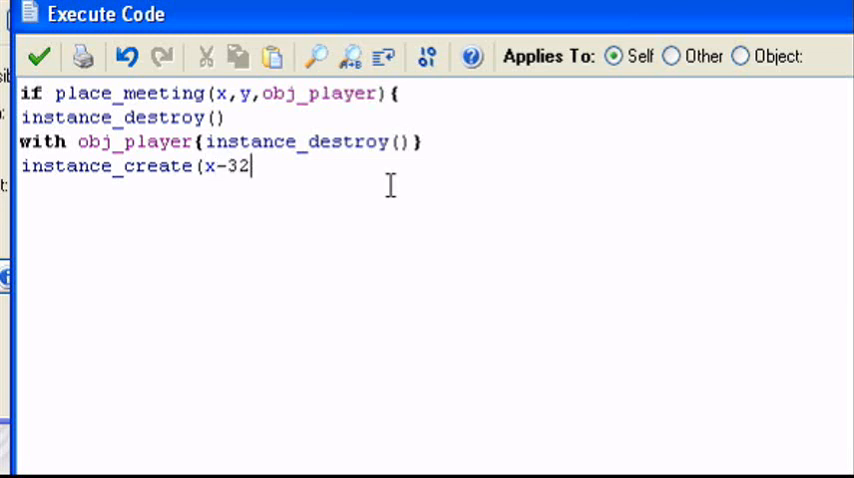
{"action": "type", "text": ","}
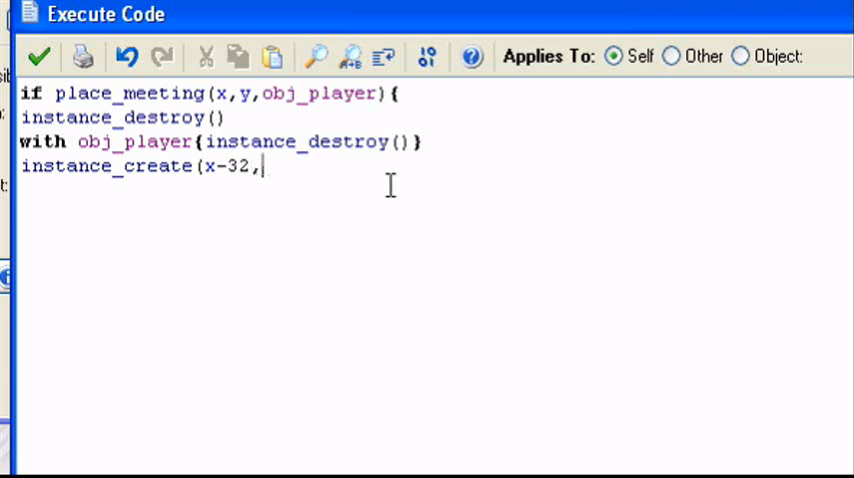
{"action": "type", "text": "y-32"}
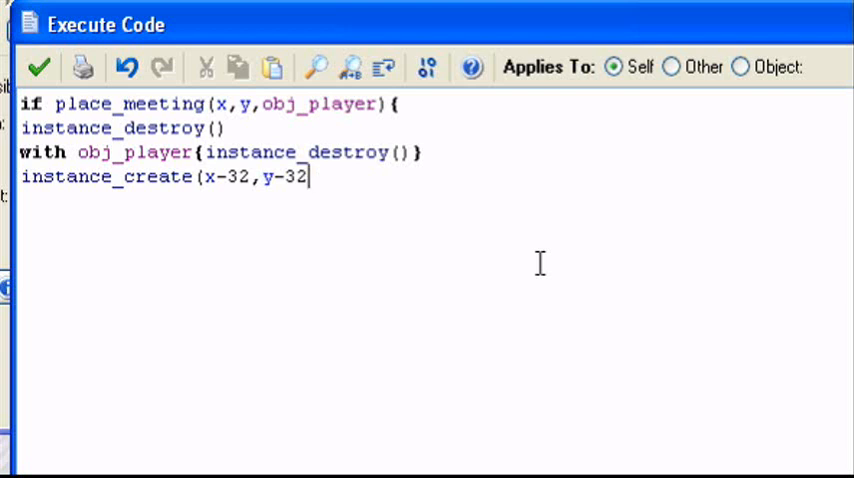
{"action": "type", "text": ",obj"}
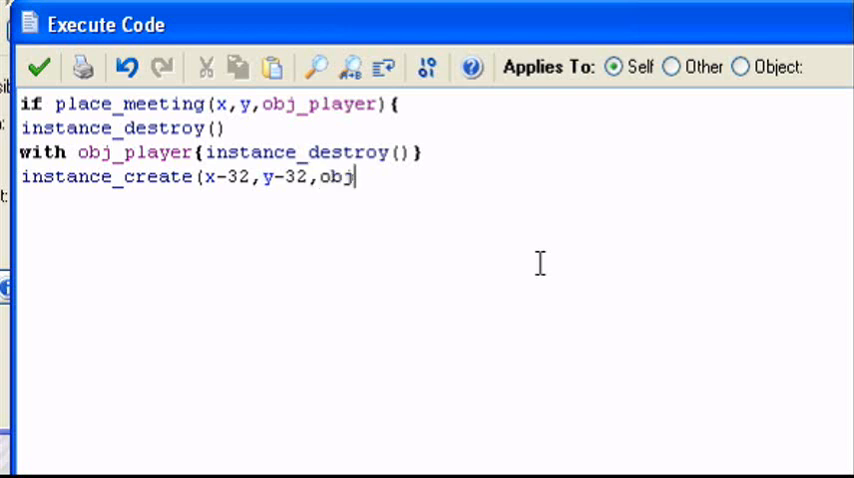
{"action": "type", "text": "_big"}
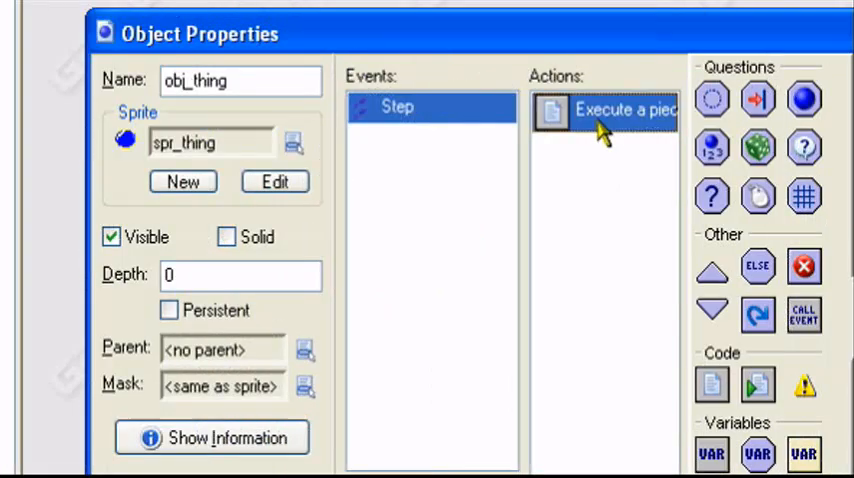
Close the instance_create call and the collision block with ) and }.
{"action": "double_click", "coordinate": [604, 108]}
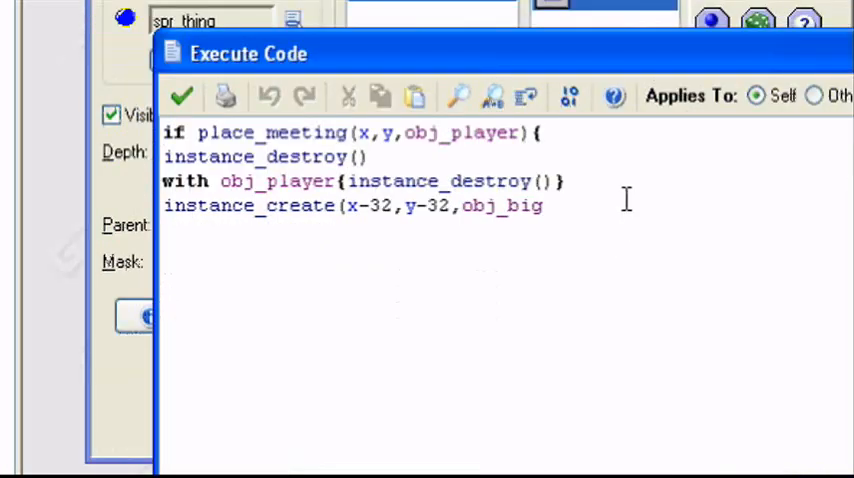
{"action": "type", "text": ")"}
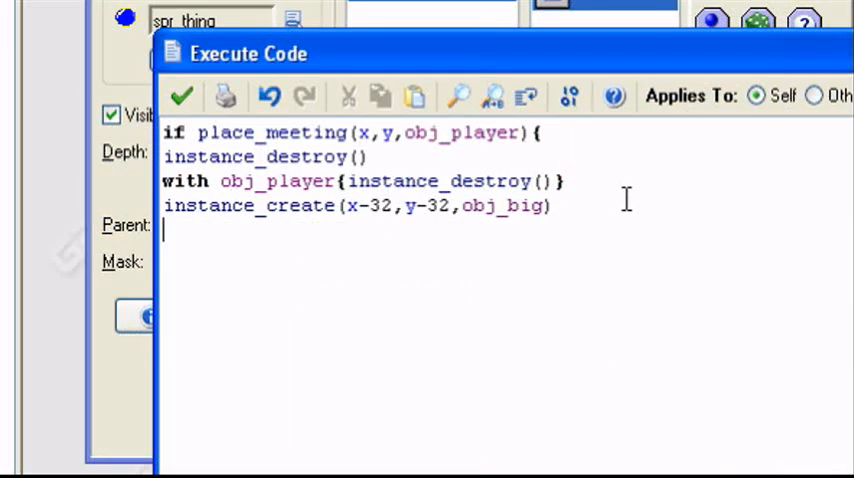
{"action": "type", "text": "}"}
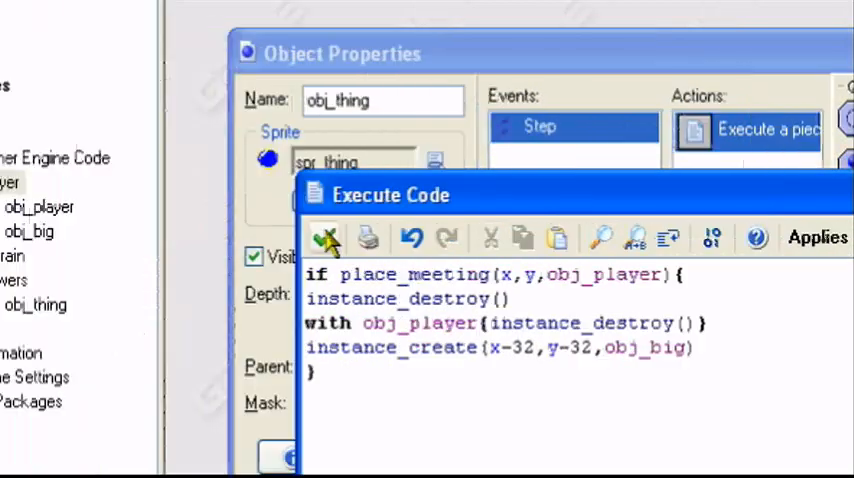
Save obj_thing's Step code and properties, then open obj_revert from Powers.
{"action": "left_click", "coordinate": [326, 238]}
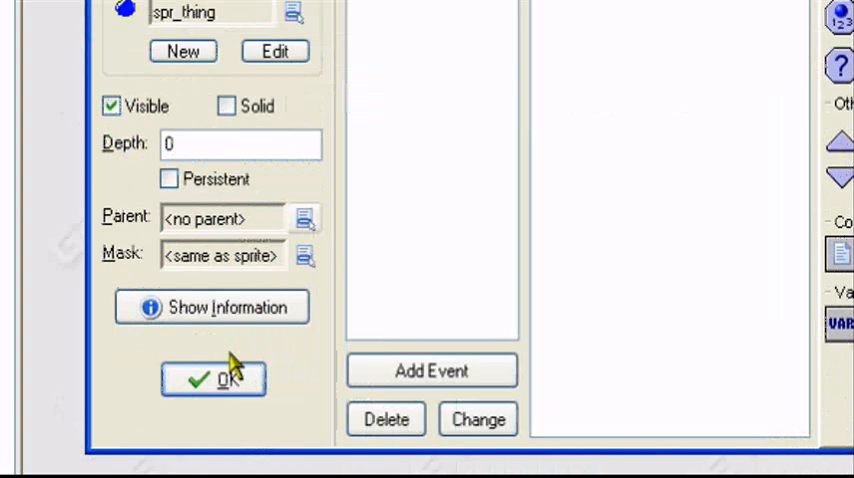
{"action": "left_click", "coordinate": [212, 380]}
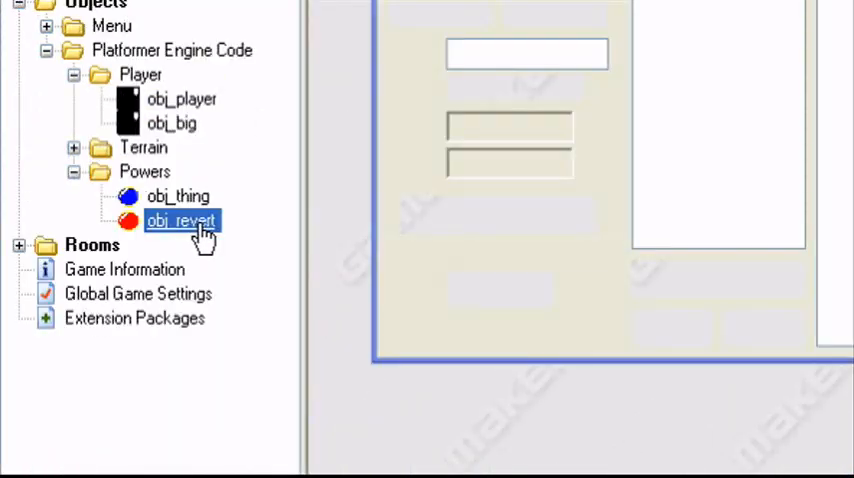
{"action": "double_click", "coordinate": [180, 220]}
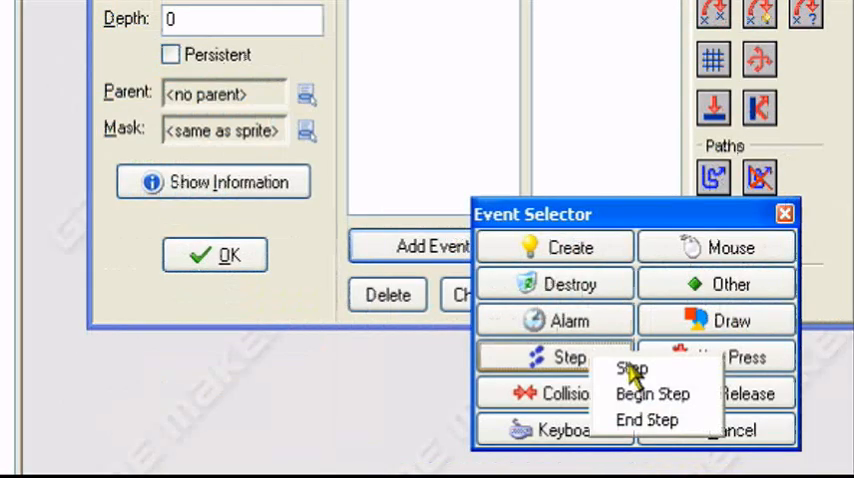
Give obj_revert a Step event whose code begins if place_meeting(x,y,obj_big){.
{"action": "left_click", "coordinate": [630, 368]}
{"action": "type", "text": "if place"}
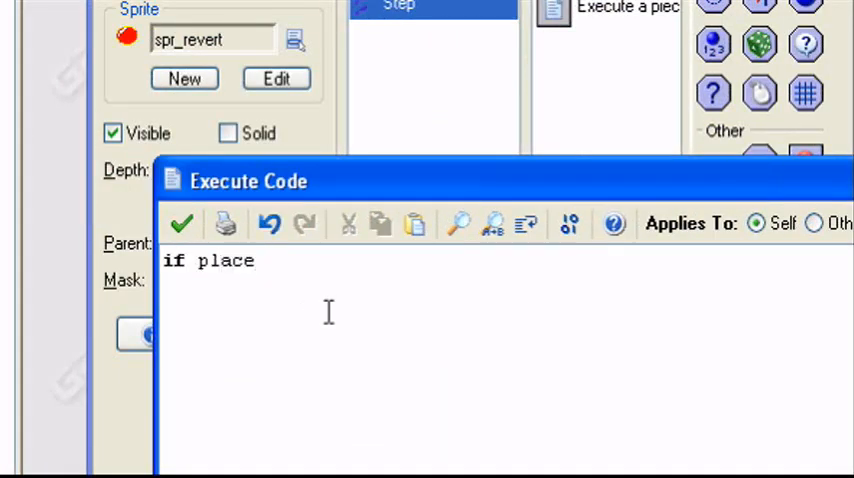
{"action": "type", "text": "_meeting"}
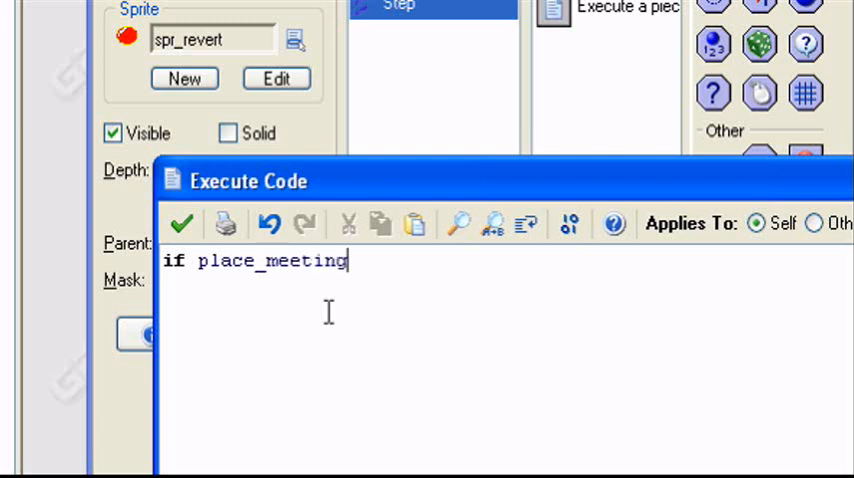
{"action": "type", "text": "("}
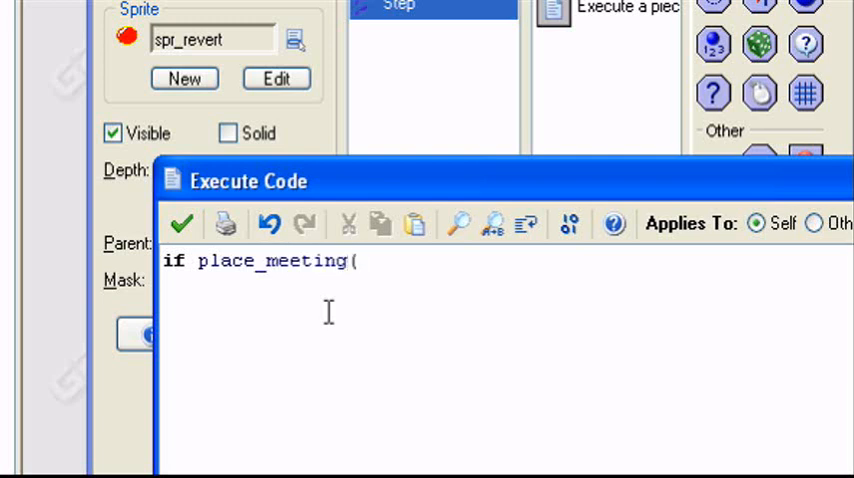
{"action": "type", "text": "x,y,obj"}
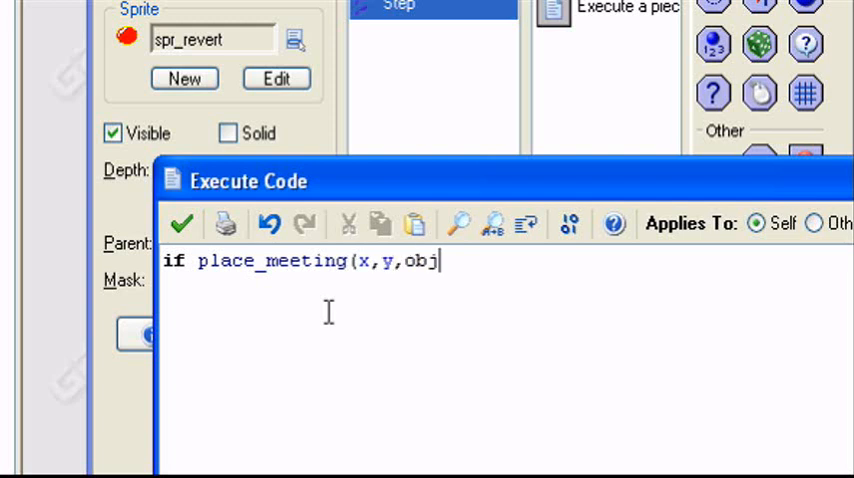
{"action": "type", "text": "_big"}
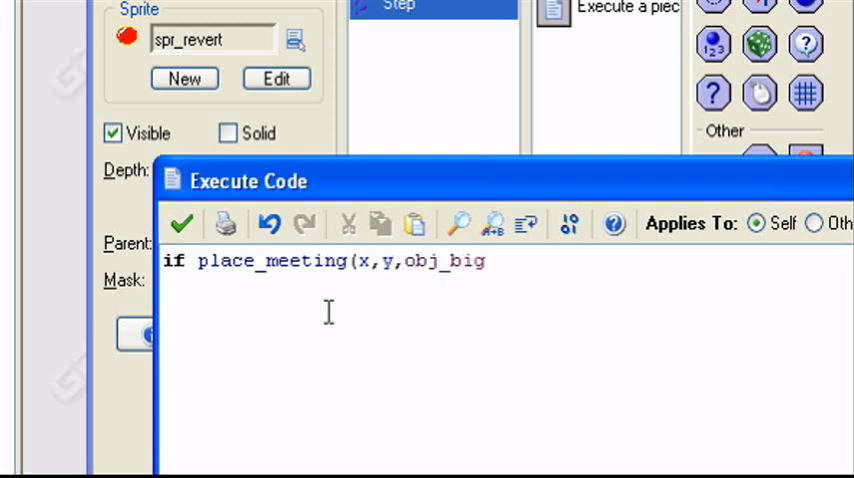
{"action": "type", "text": ")"}
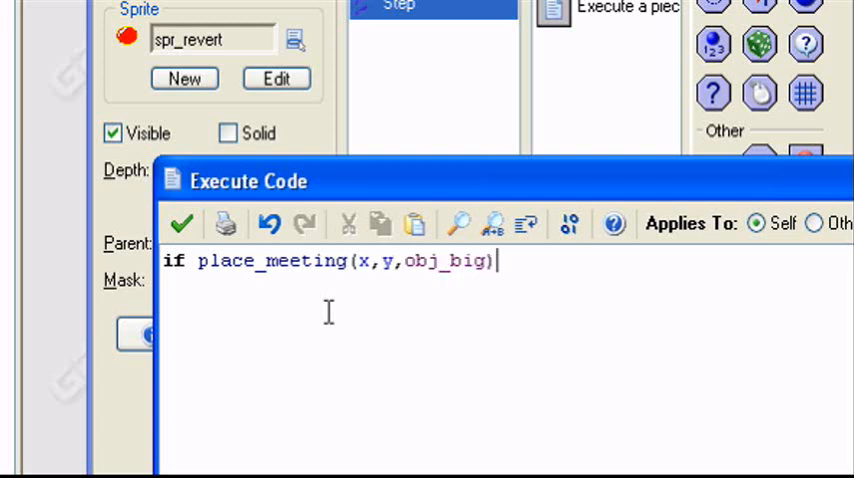
{"action": "type", "text": "{"}
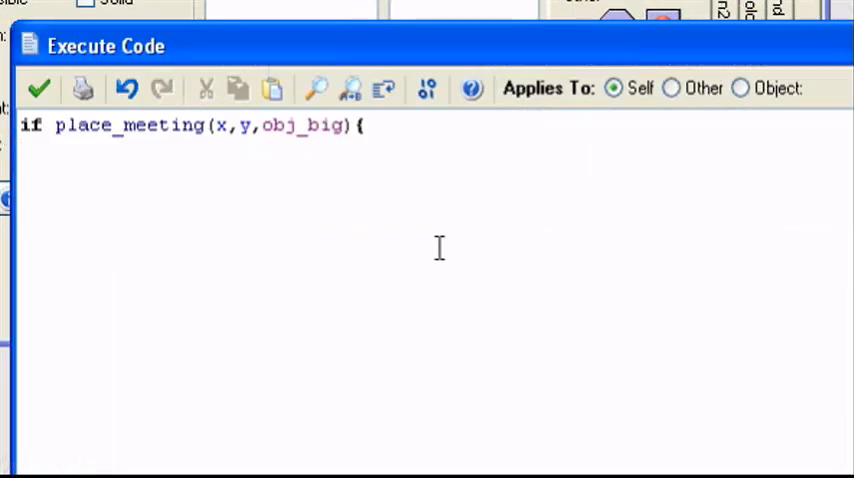
Add instance_change(obj_player,1) inside the block and start a new line.
{"action": "type", "text": "instance_c"}
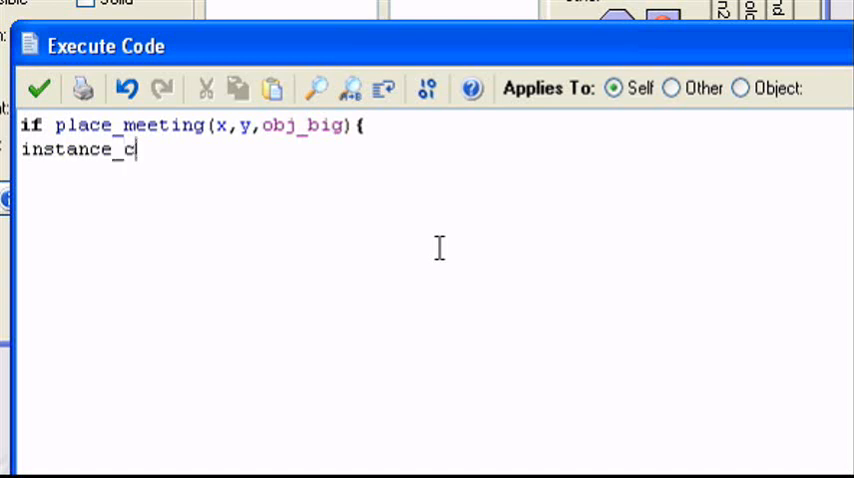
{"action": "type", "text": "hange"}
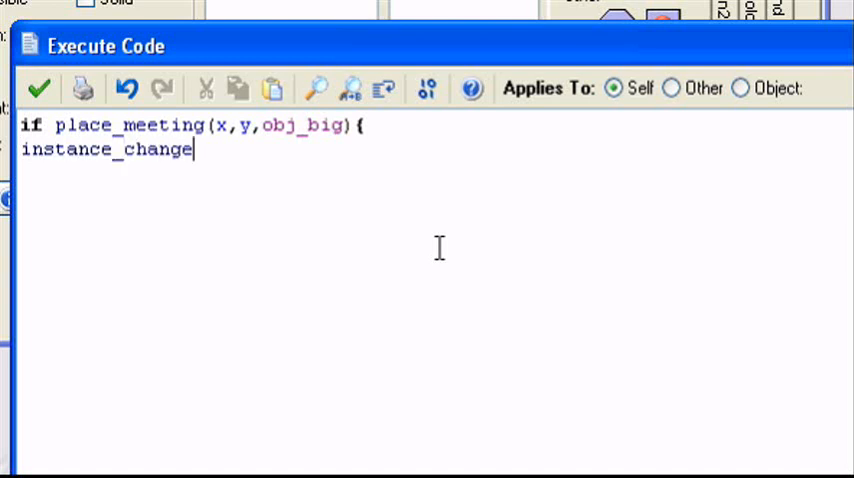
{"action": "type", "text": "(obj_"}
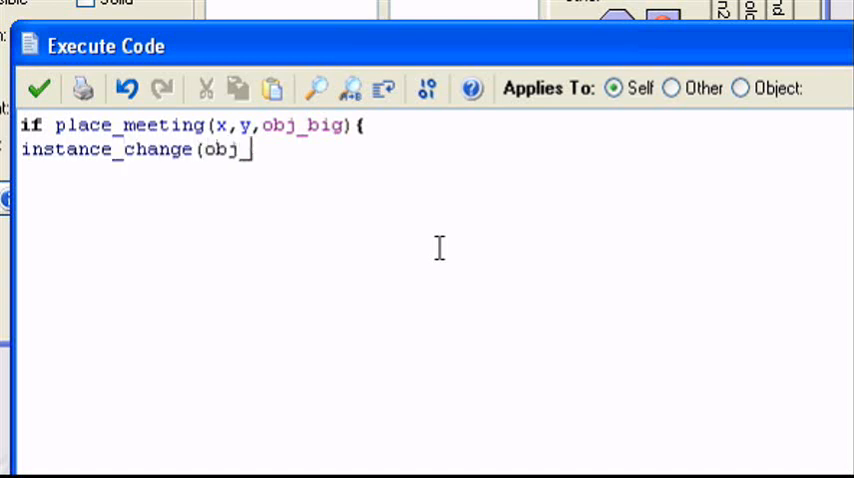
{"action": "type", "text": "_player,"}
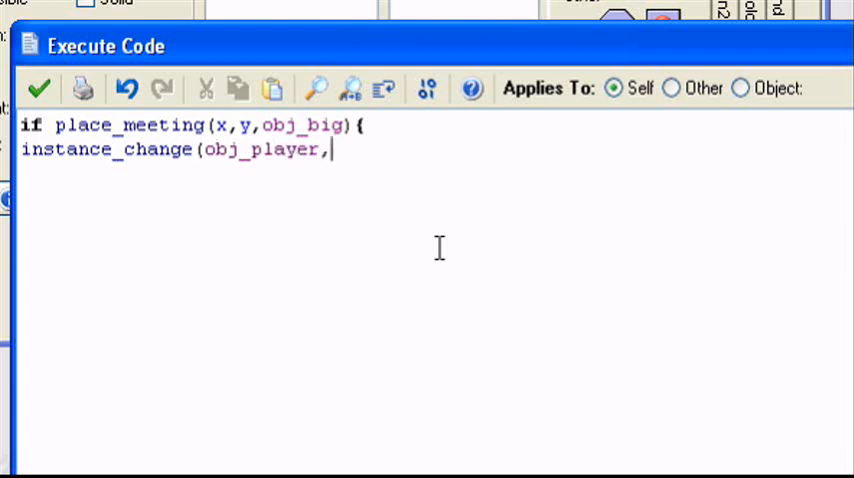
{"action": "type", "text": "1"}
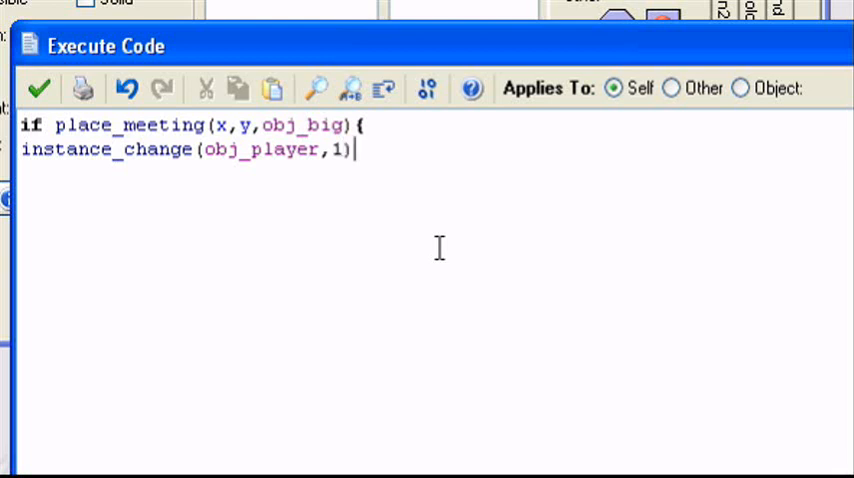
{"action": "key", "text": "enter"}
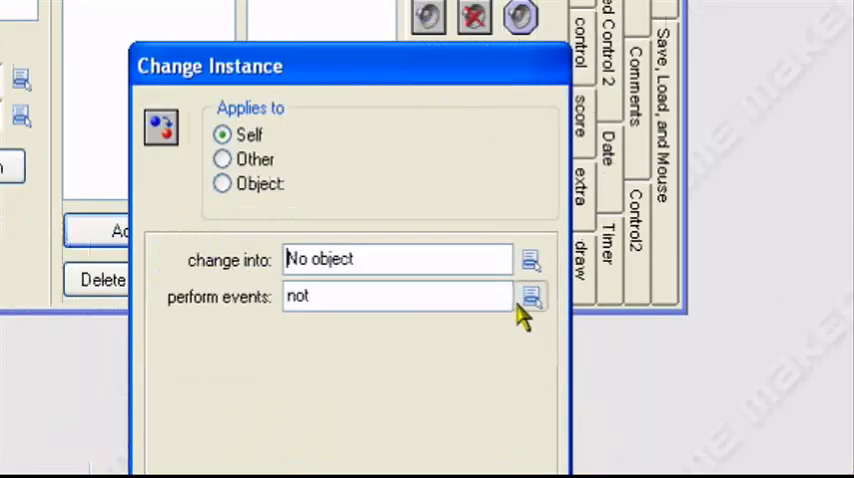
{"action": "mouse_move", "coordinate": [542, 308]}
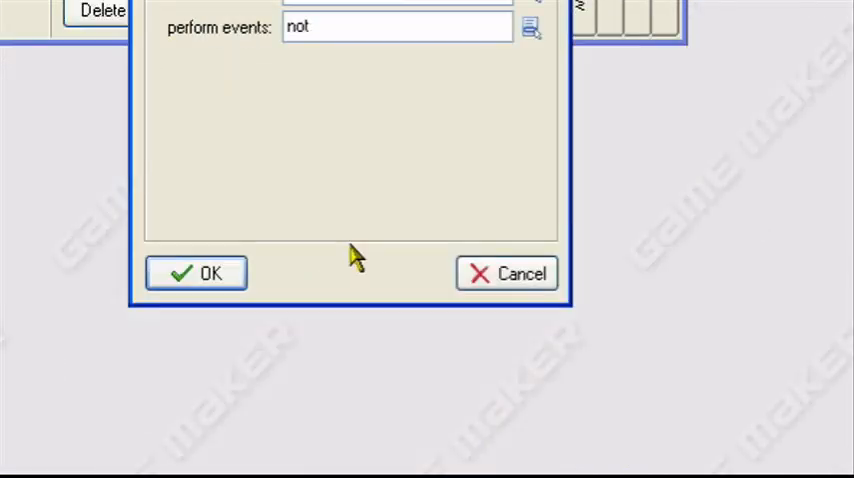
{"action": "left_click", "coordinate": [196, 272]}
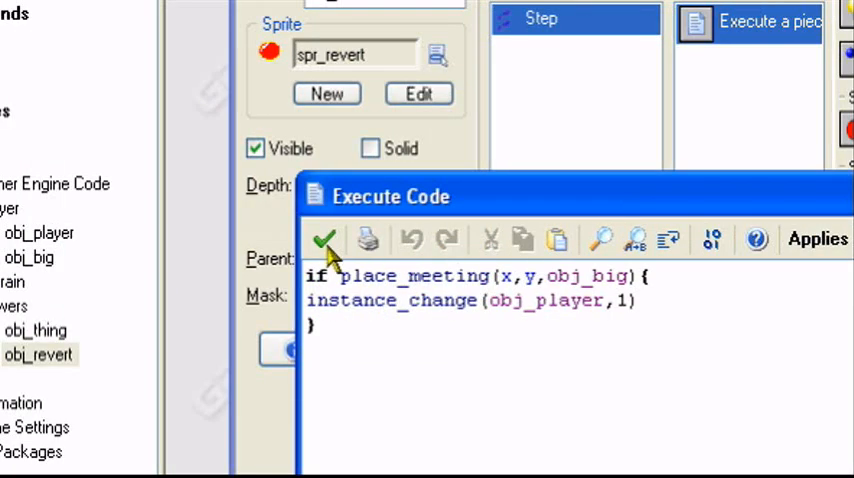
Insert with obj_player{ before the instance_change call in obj_revert's code.
{"action": "left_click", "coordinate": [326, 240]}
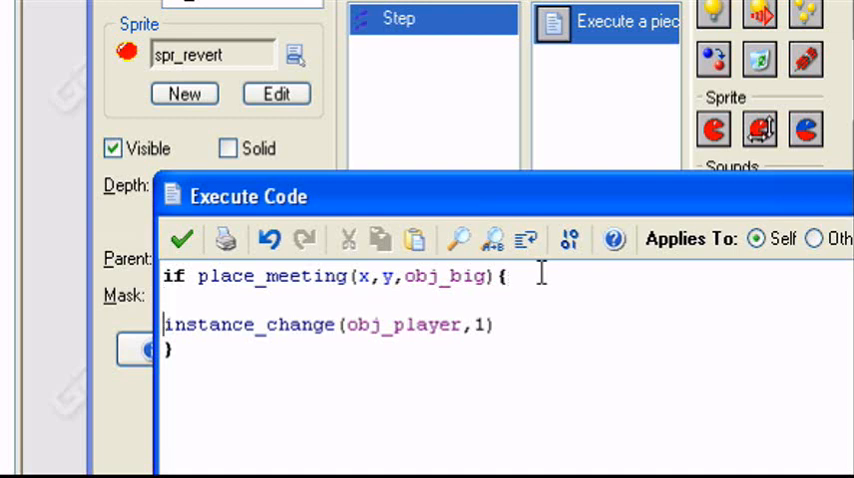
{"action": "type", "text": "with obj_"}
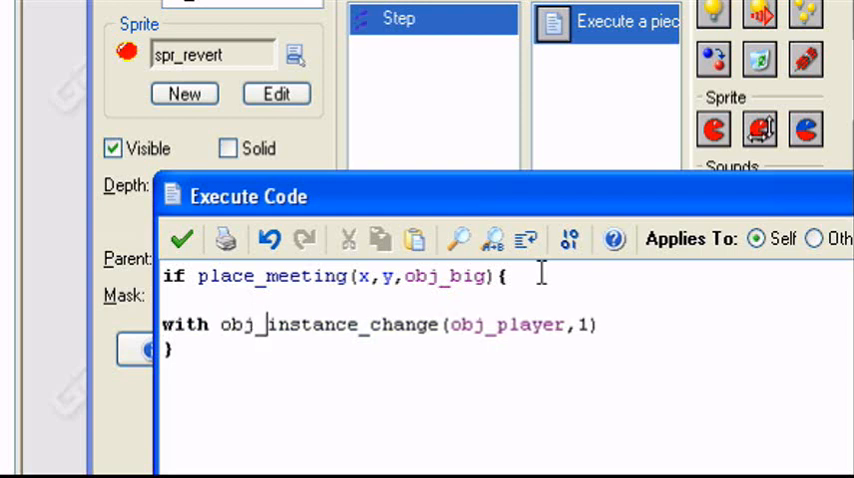
{"action": "type", "text": "obj_player"}
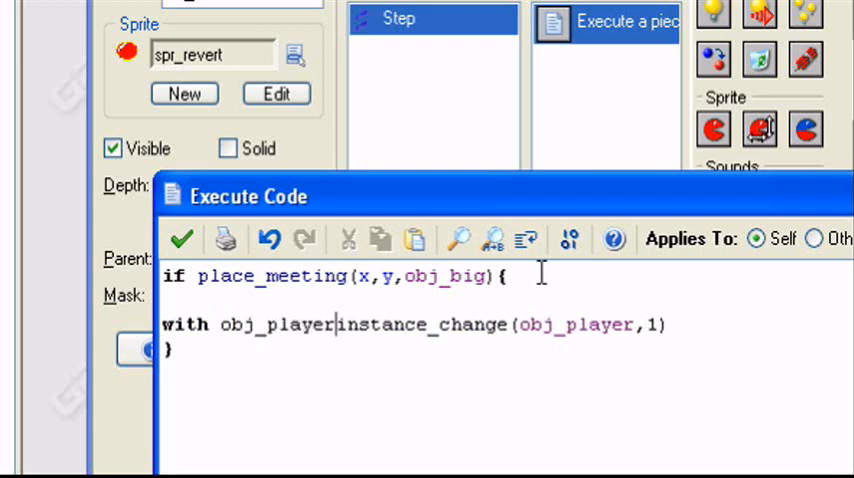
{"action": "type", "text": "{"}
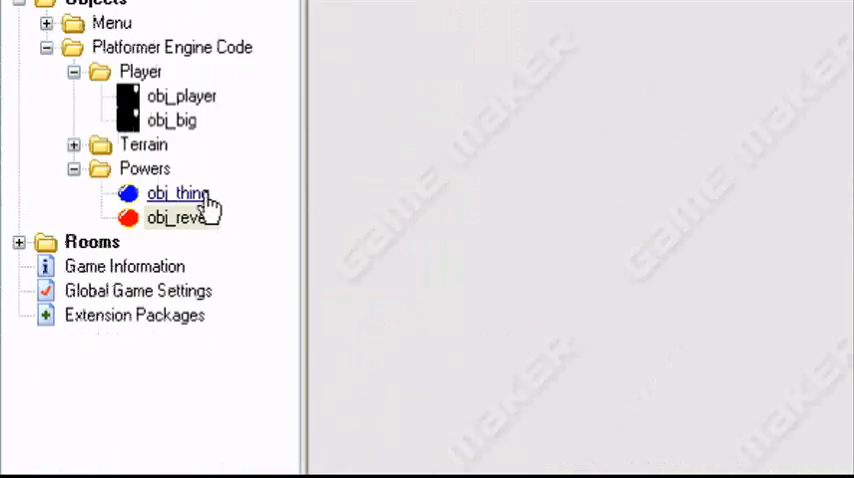
Verify obj_revert's code reads with obj_big{instance_change(obj_player,1)}, then save and close it.
{"action": "double_click", "coordinate": [178, 192]}
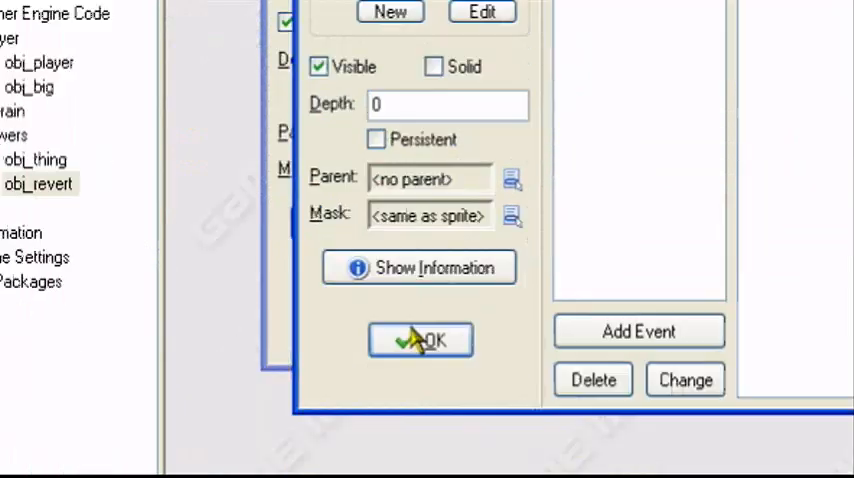
{"action": "left_click", "coordinate": [420, 340]}
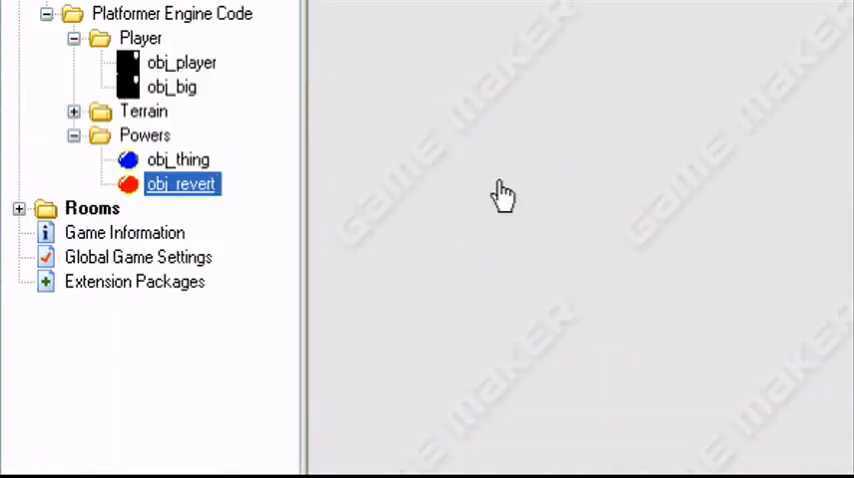
{"action": "double_click", "coordinate": [182, 184]}
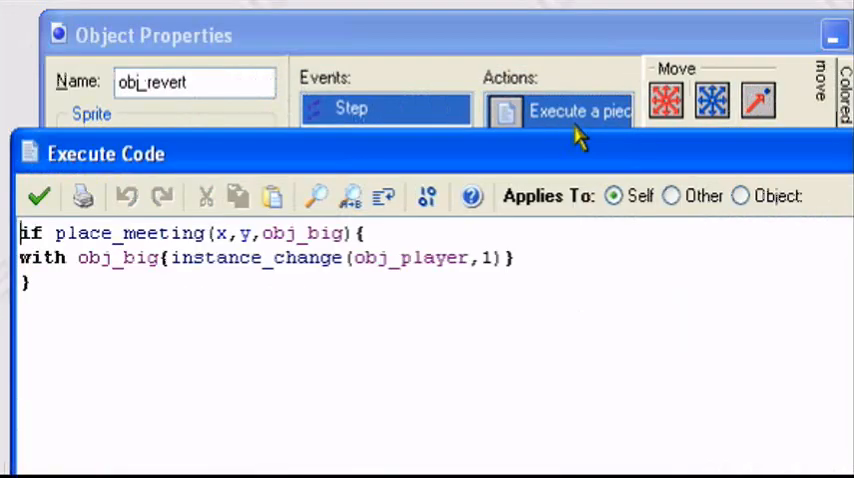
{"action": "mouse_move", "coordinate": [432, 248]}
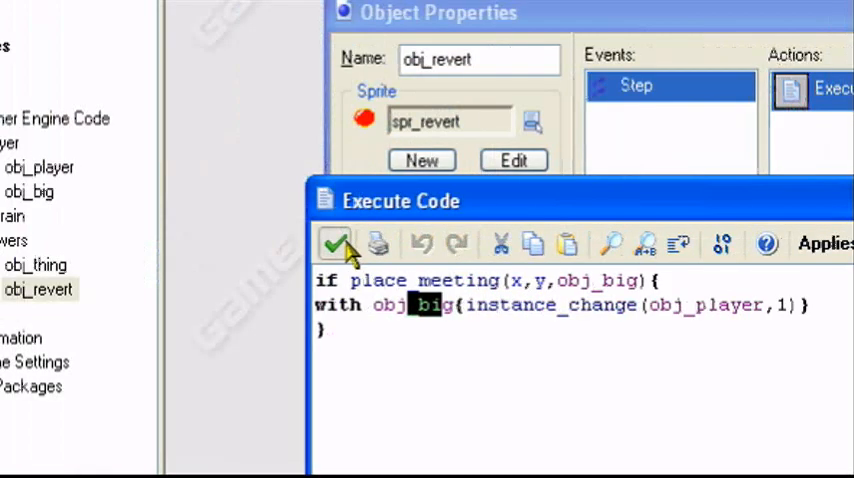
{"action": "left_click", "coordinate": [336, 244]}
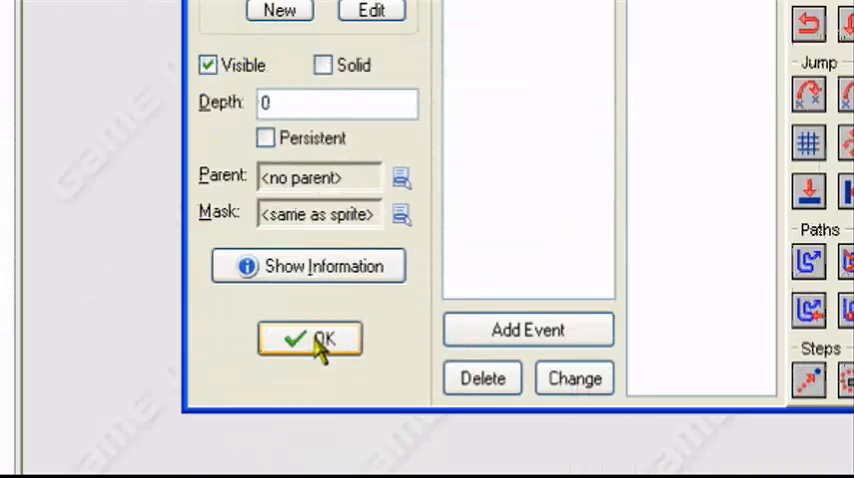
{"action": "left_click", "coordinate": [308, 338]}
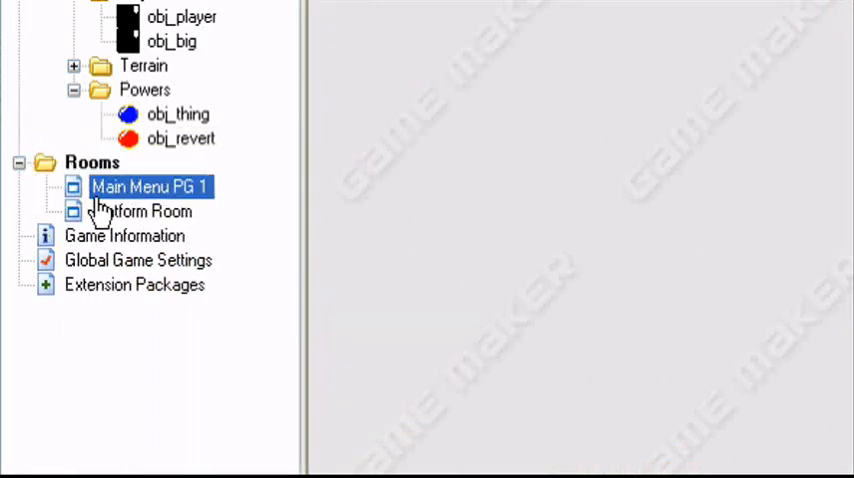
Select obj_thing from the Powers group as the object to place in the Platform Room.
{"action": "double_click", "coordinate": [150, 188]}
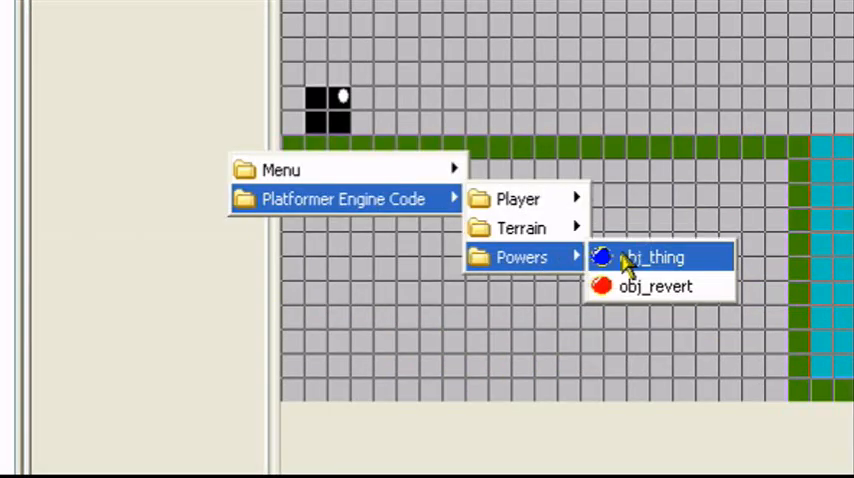
{"action": "left_click", "coordinate": [654, 256]}
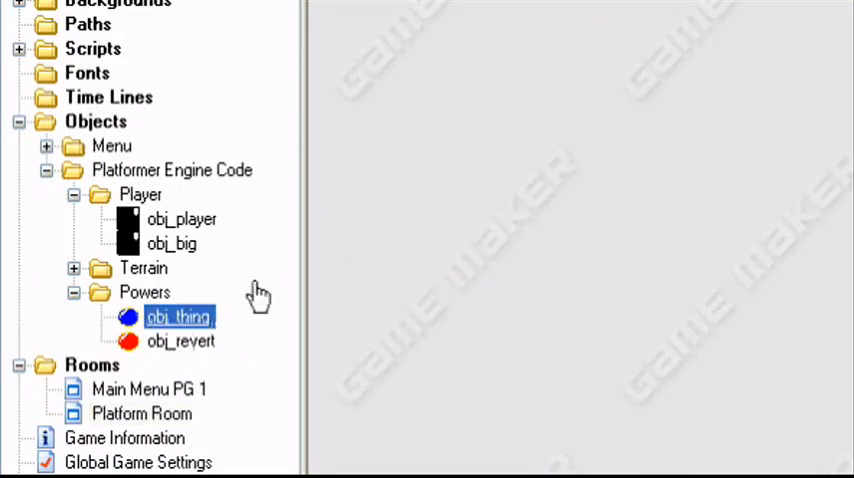
Change obj_thing's instance_create y offset to y-80 in its Step code.
{"action": "double_click", "coordinate": [180, 316]}
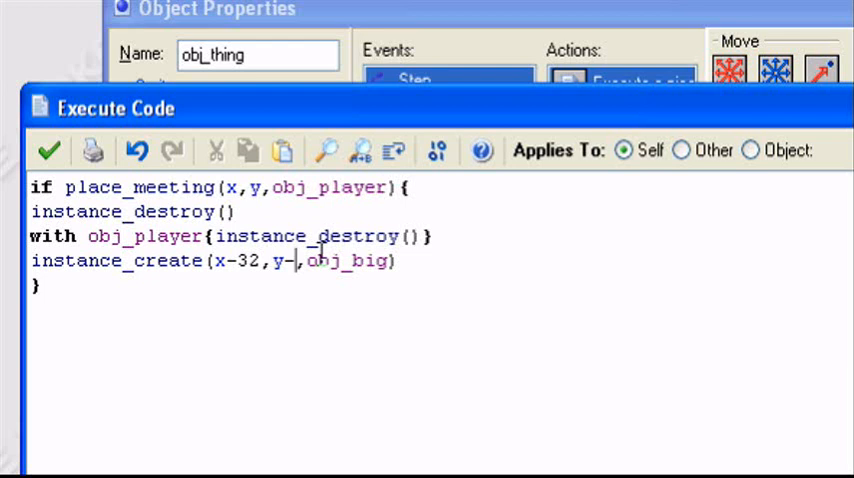
{"action": "type", "text": "80"}
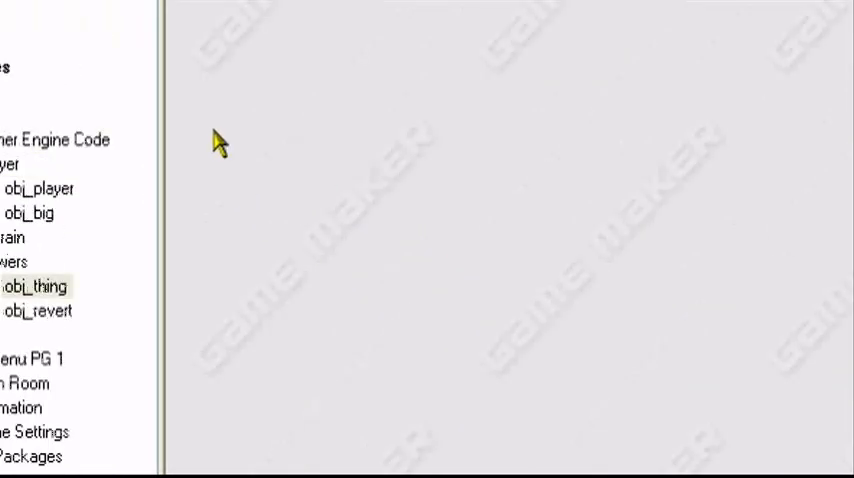
Run the game and start the Platformer level to test the power-ups.
{"action": "scroll", "scroll_direction": "up", "scroll_amount": 3}
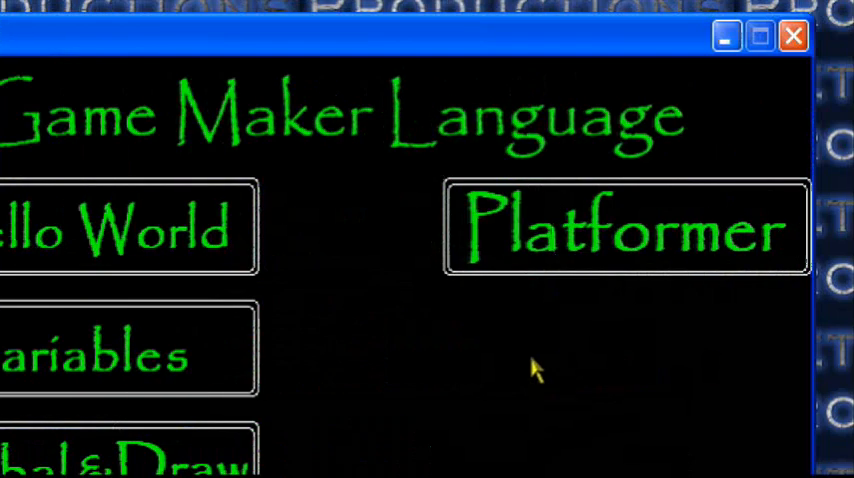
{"action": "left_click", "coordinate": [620, 228]}
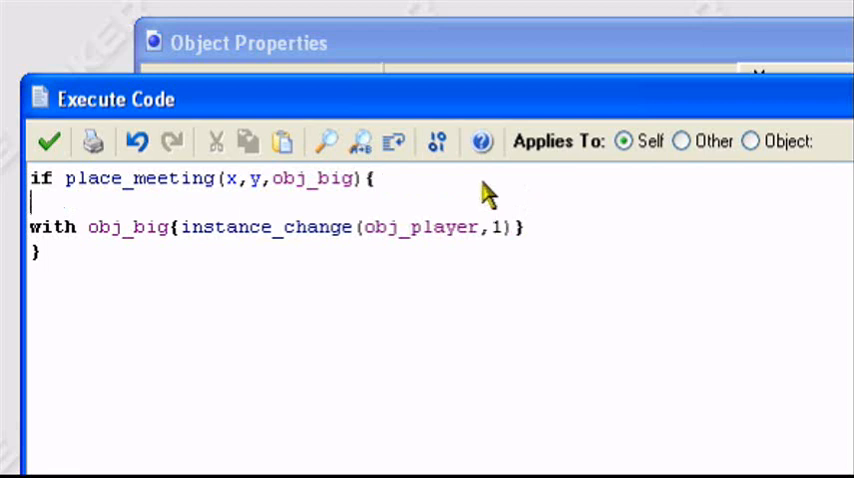
Add instance_destroy() after obj_revert's collision check and save the code.
{"action": "type", "text": "instance_"}
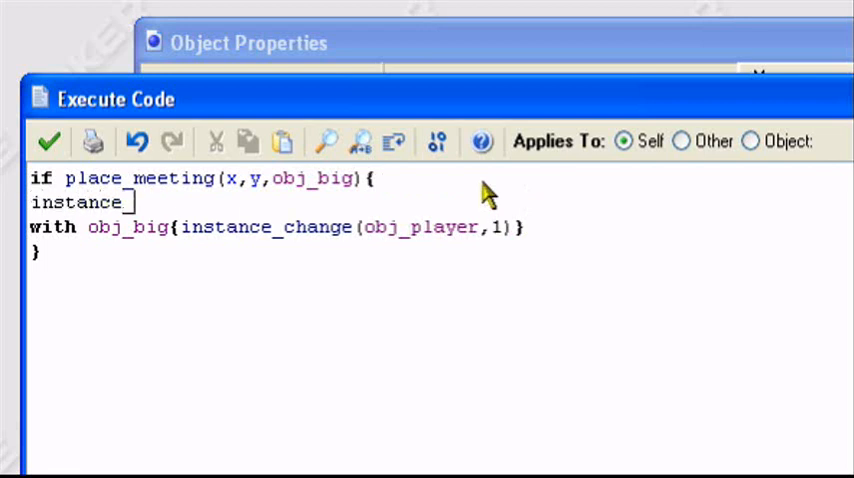
{"action": "type", "text": "destroy("}
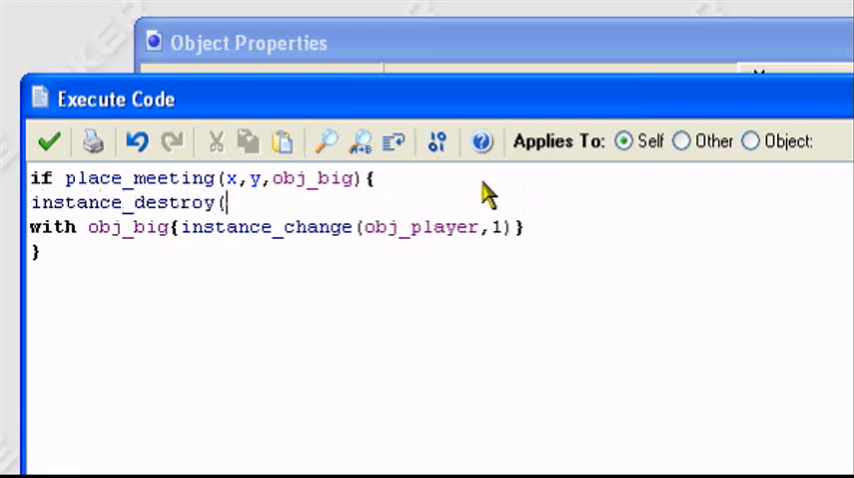
{"action": "type", "text": ")"}
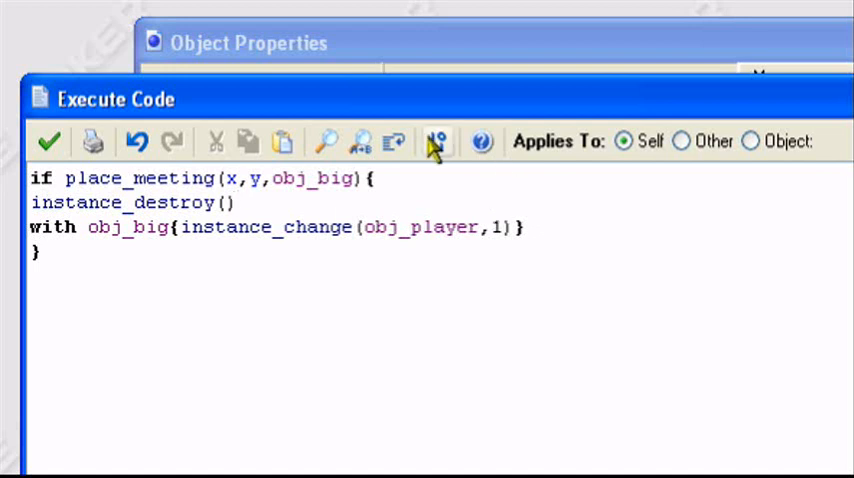
{"action": "left_click", "coordinate": [48, 140]}
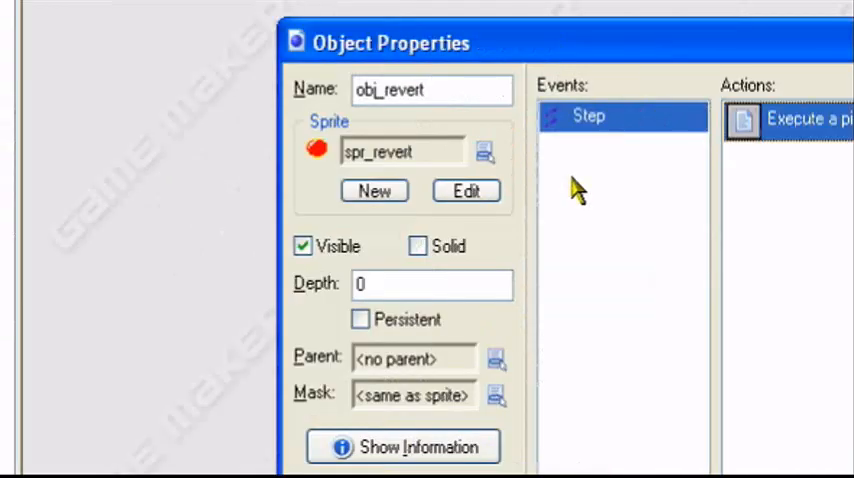